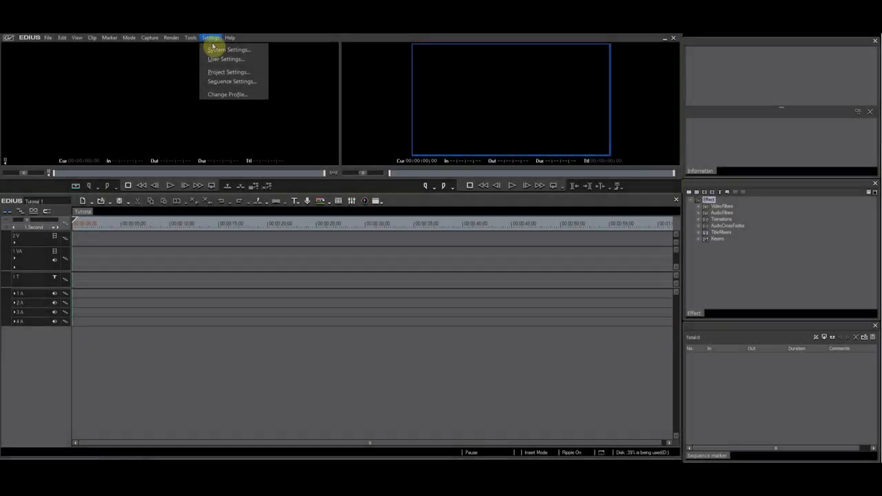
- Expand the VideoFilters category in the Effect palette to list its filters
click(210, 37)
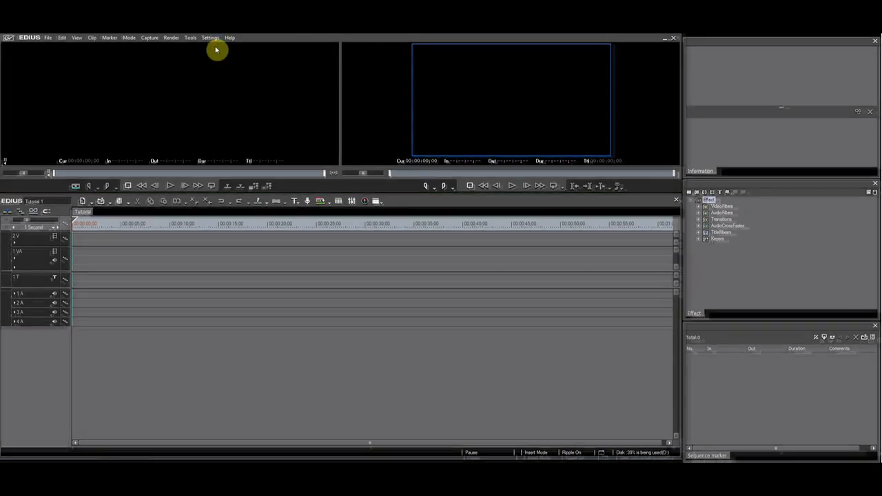
click(209, 39)
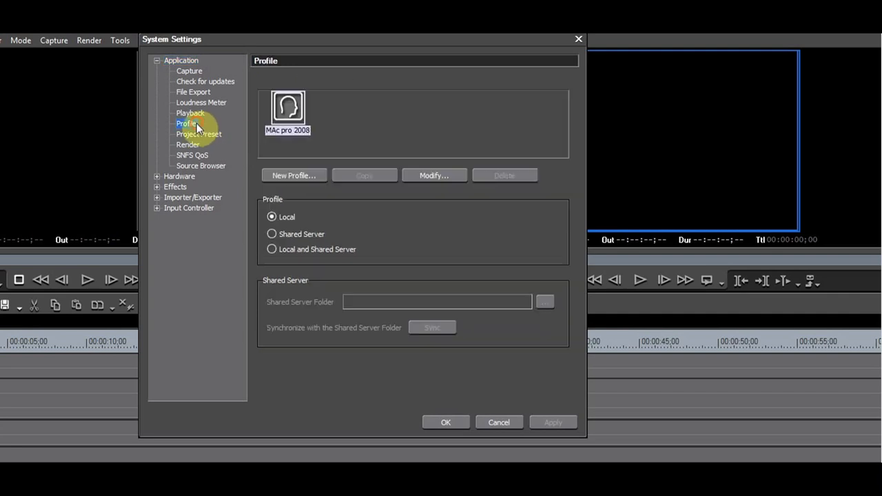
mouse_move(186, 124)
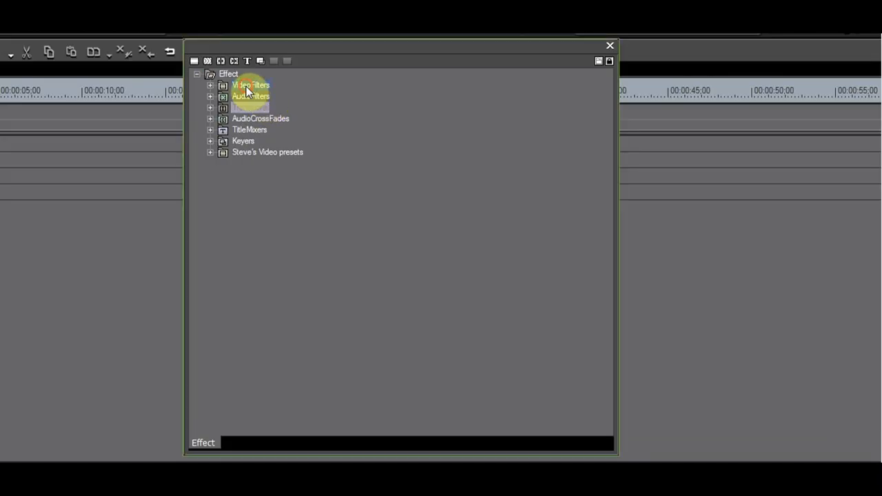
click(250, 86)
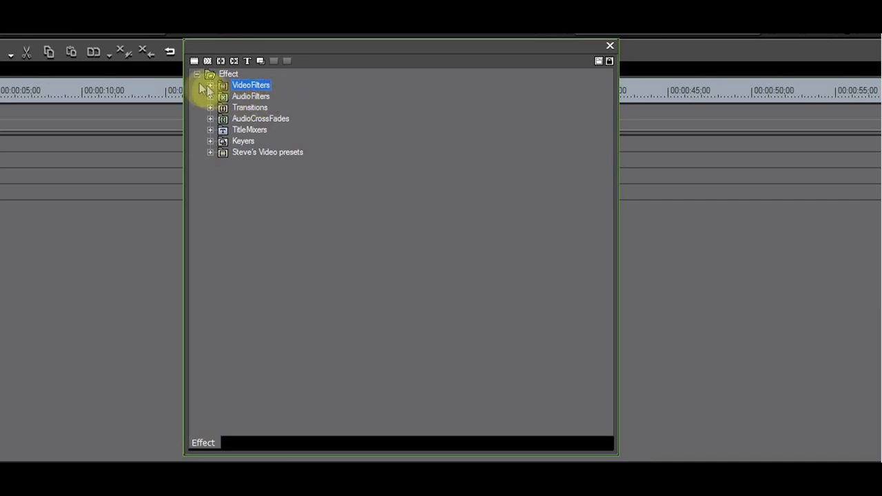
click(210, 85)
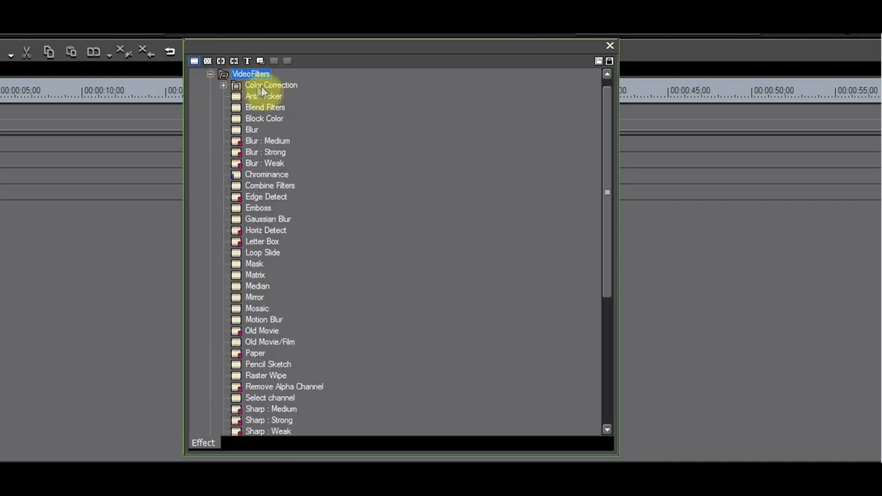
mouse_move(266, 195)
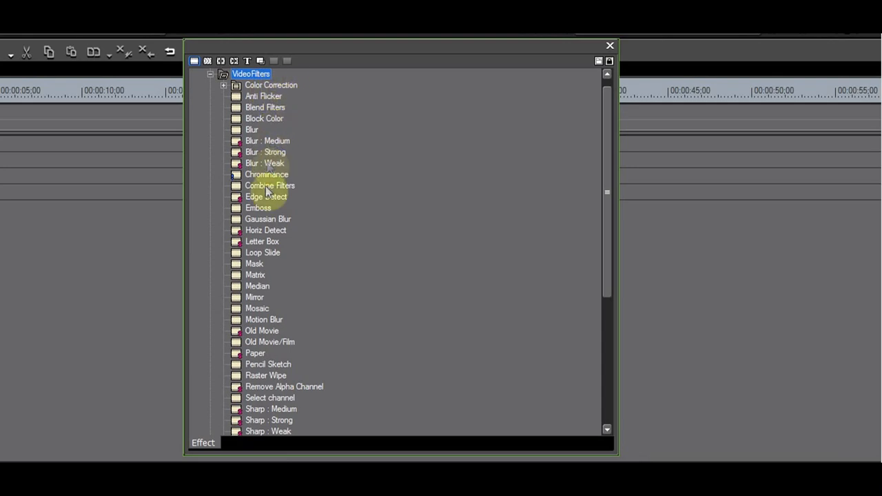
mouse_move(241, 165)
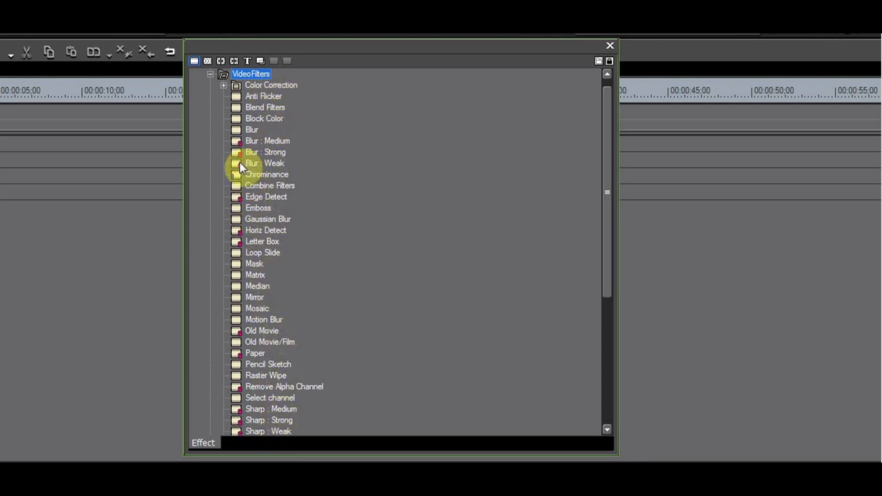
mouse_move(265, 162)
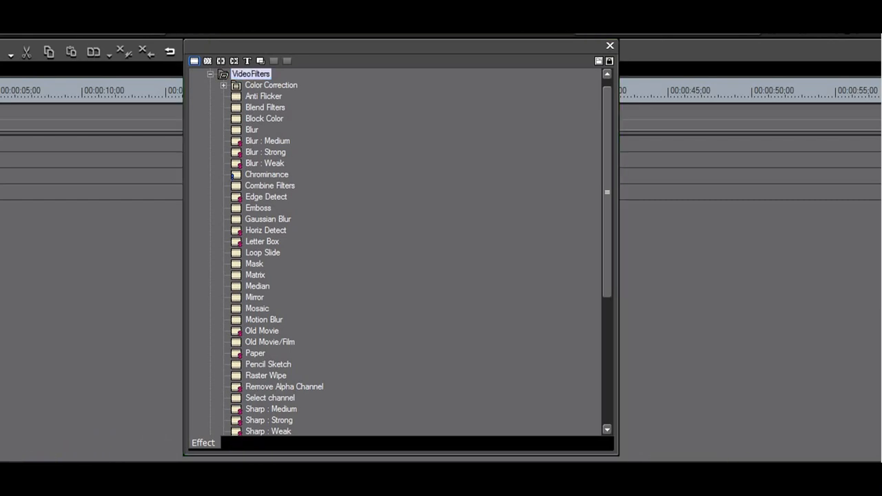
- Close the floating Effect palette
click(609, 46)
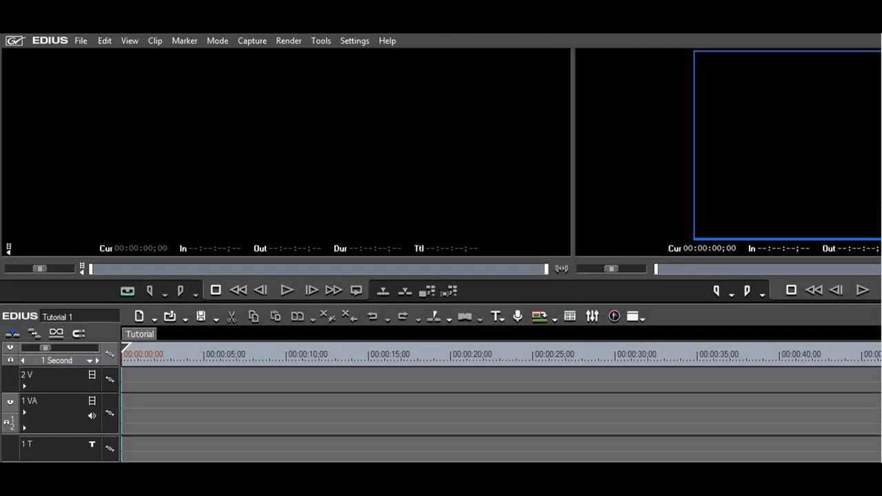
mouse_move(354, 41)
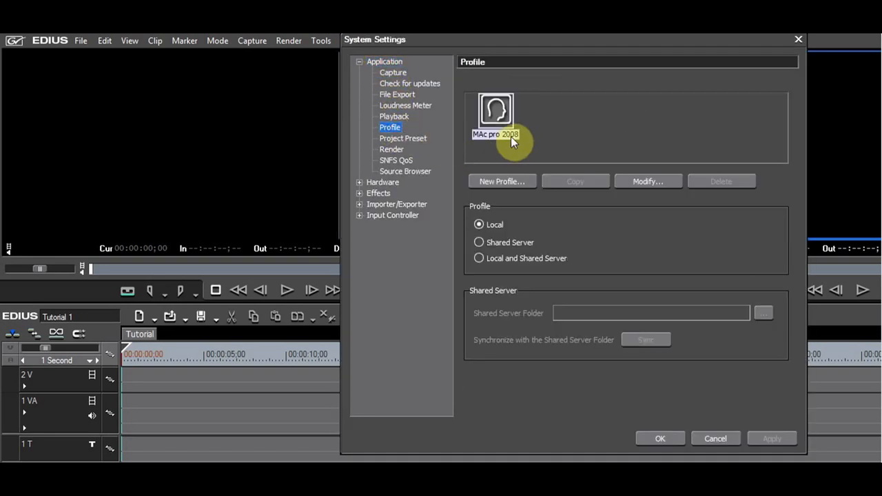
mouse_move(520, 190)
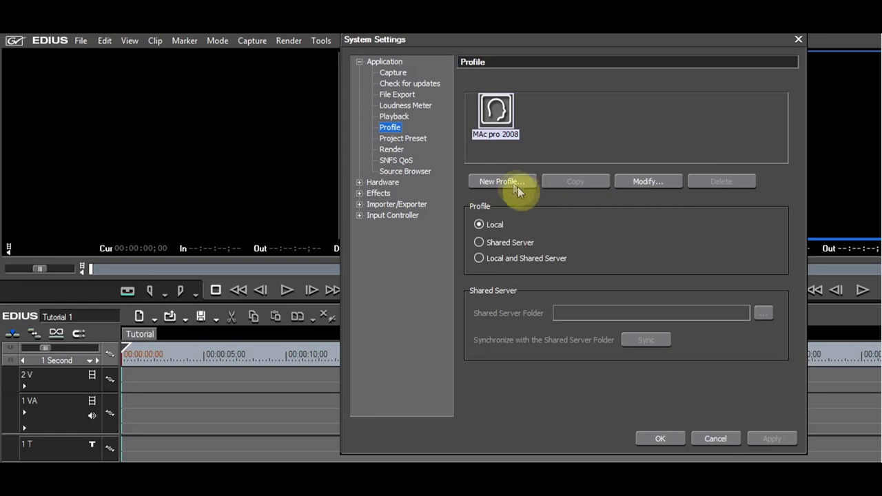
- Create a new user profile named Steve and dismiss the Change Profile window
click(499, 182)
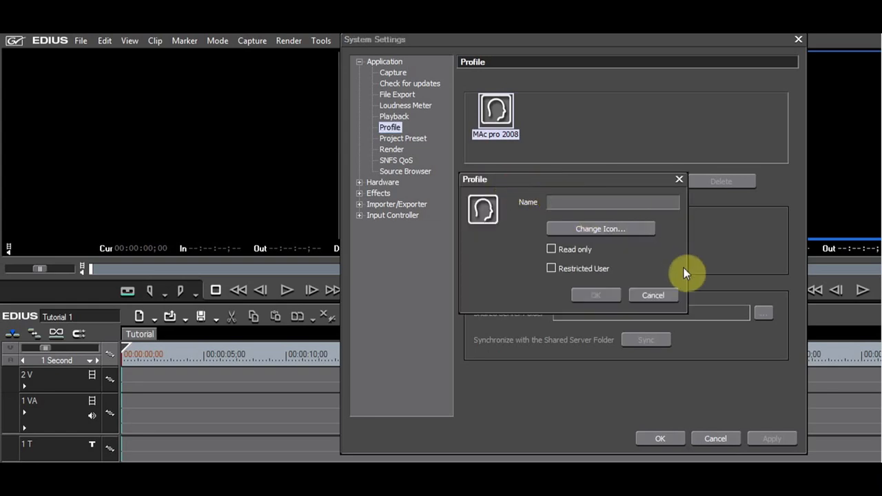
text(Steve)
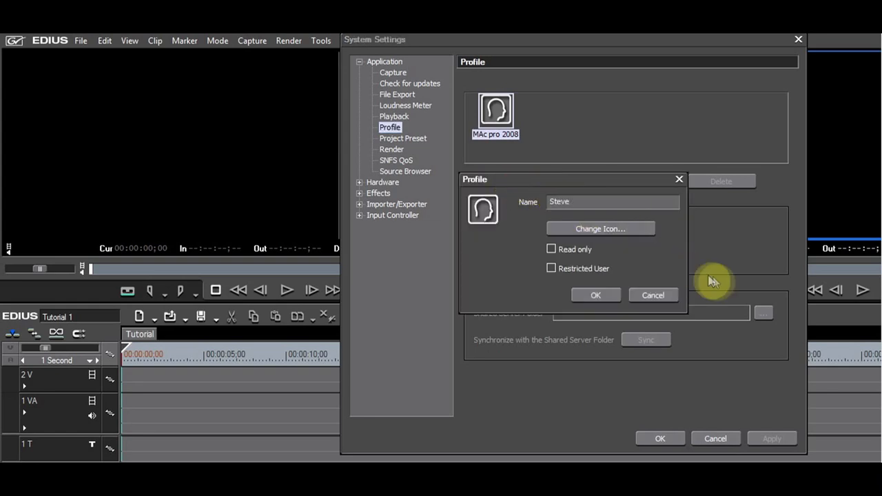
click(596, 294)
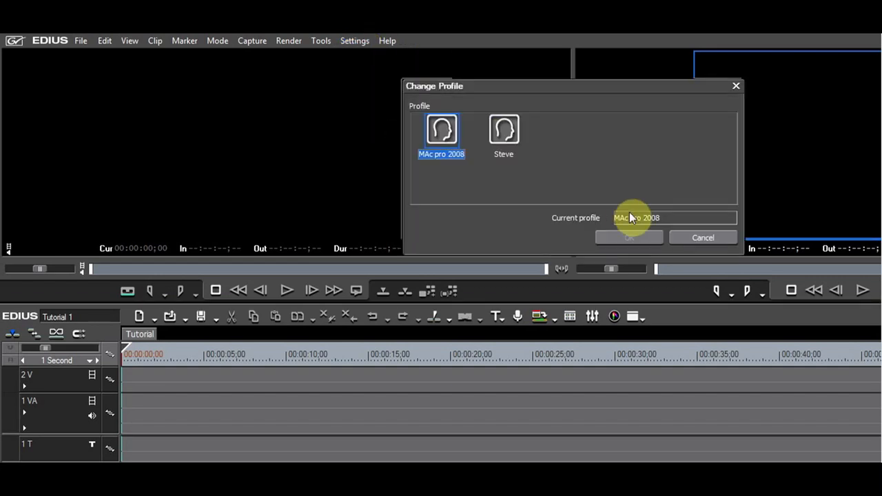
click(629, 237)
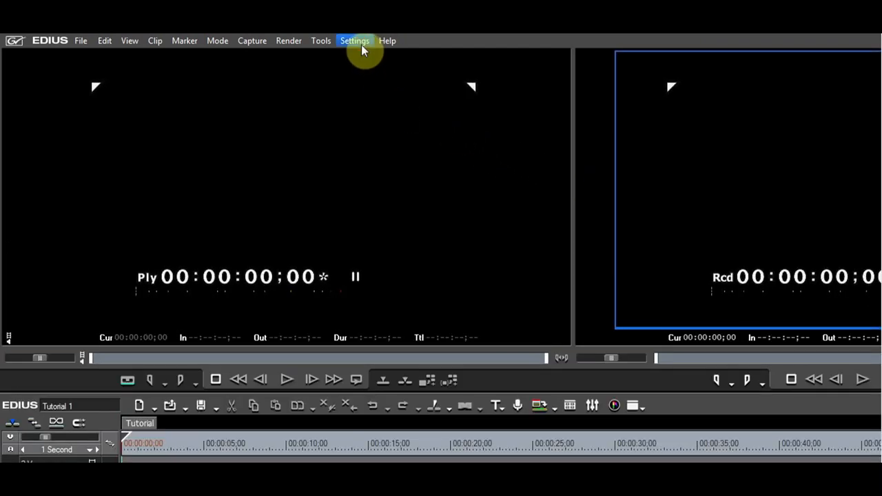
mouse_move(365, 66)
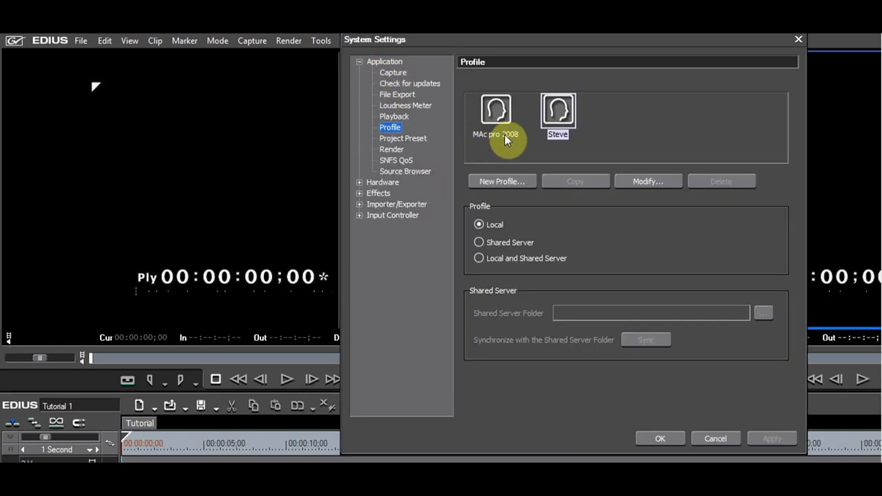
- Rename the MAc pro 2008 profile to Base and apply the system settings
click(496, 110)
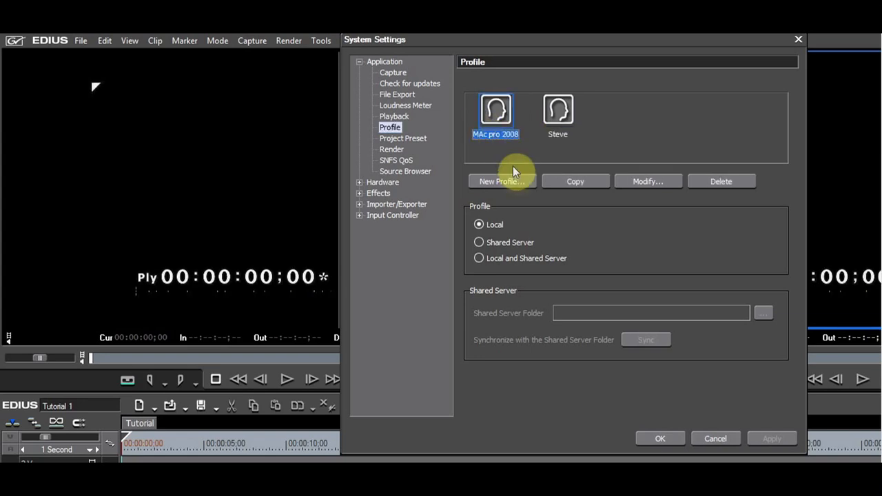
click(646, 181)
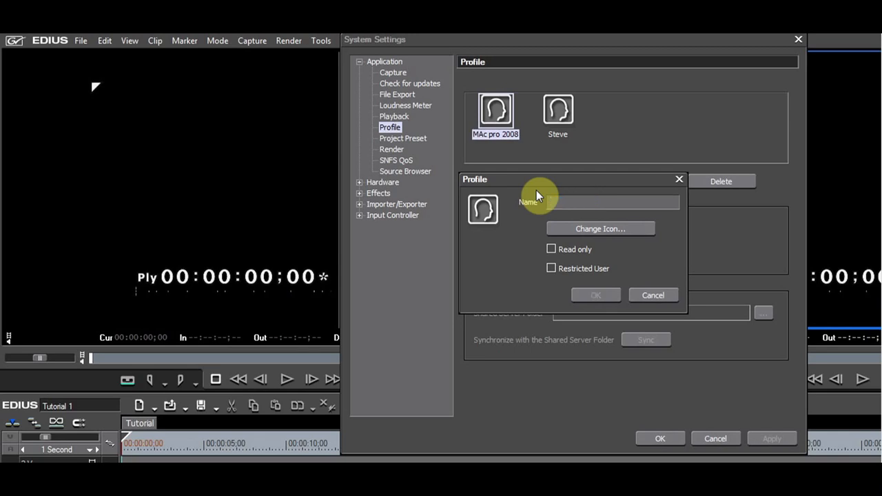
text(Base)
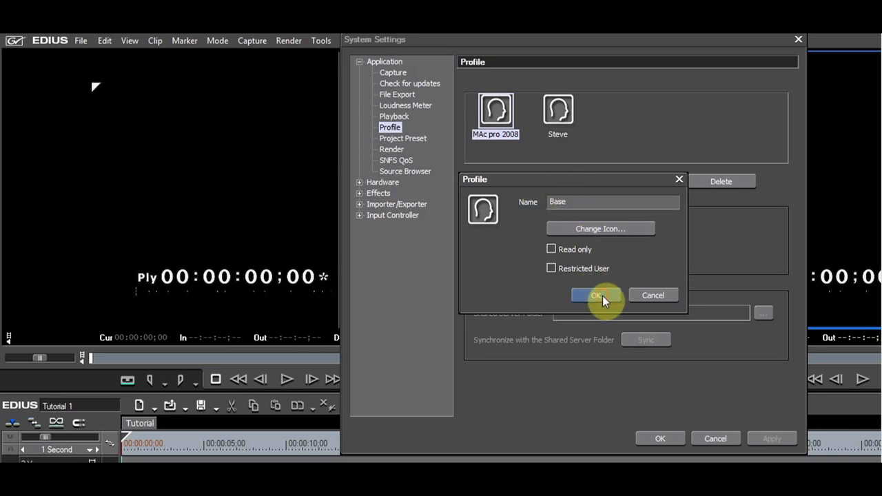
click(597, 294)
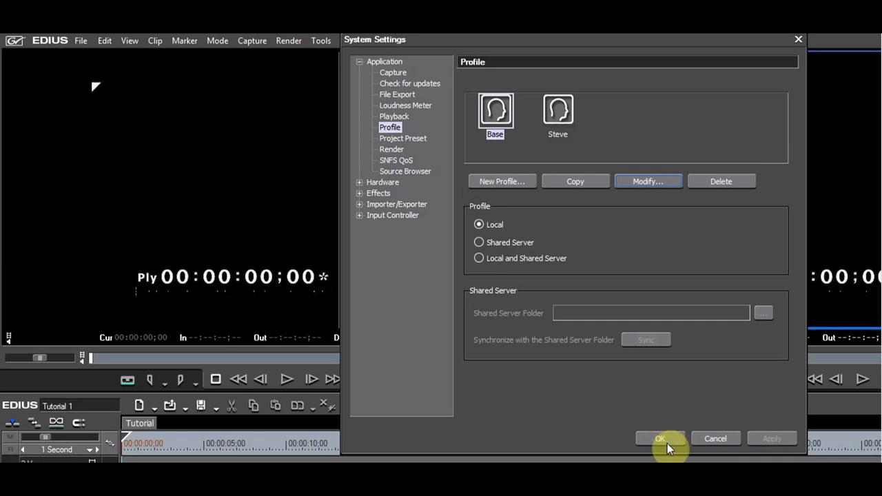
click(658, 438)
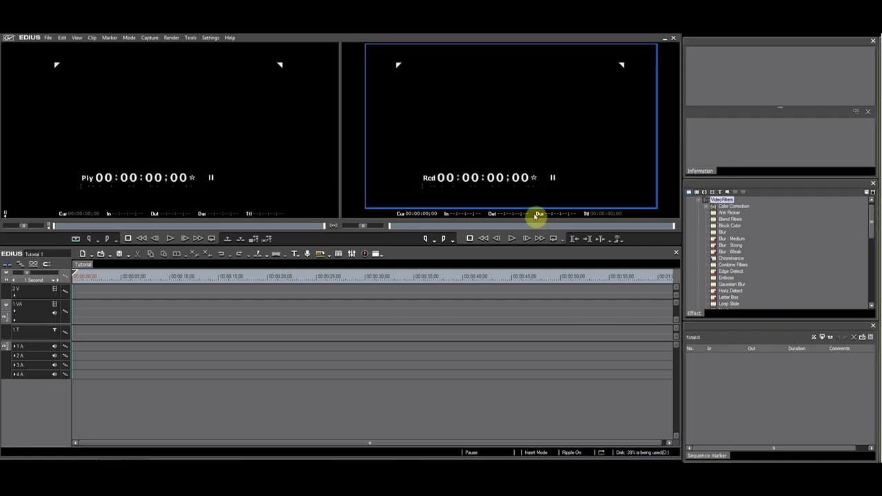
mouse_move(237, 98)
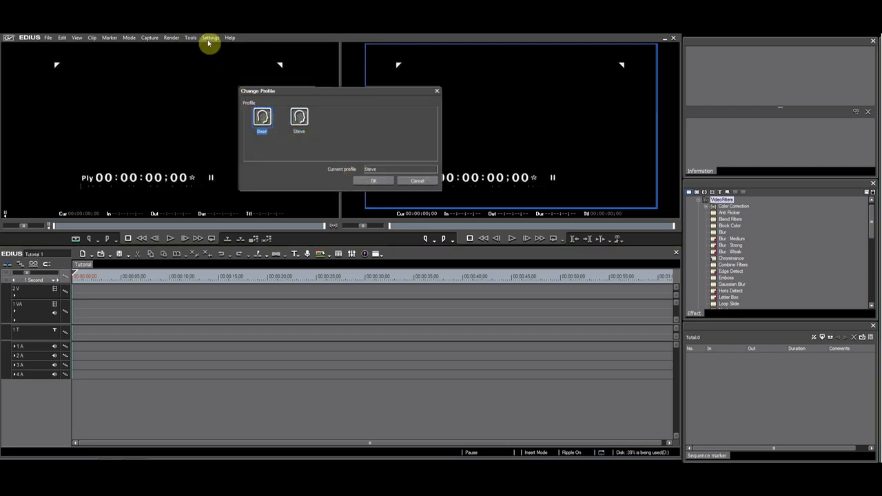
- Load the Steve profile, reset the Effect palette to default and expand VideoFilters
click(261, 117)
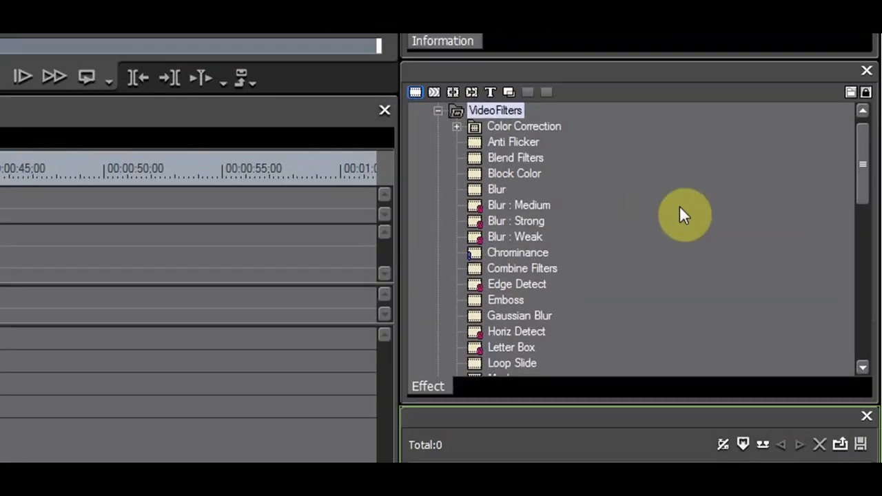
right_click(518, 204)
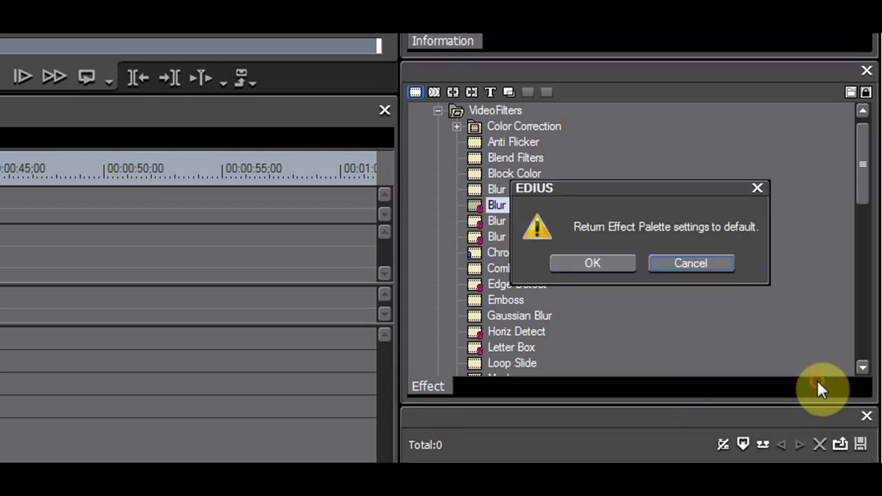
click(592, 263)
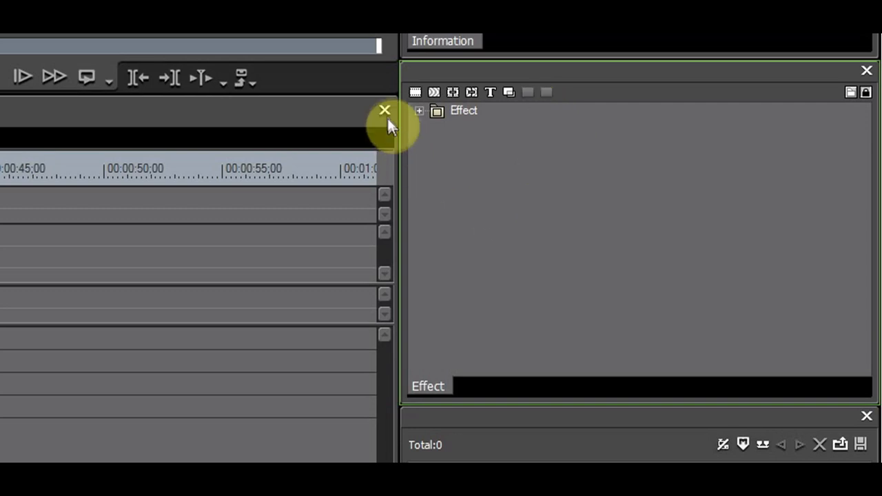
click(419, 110)
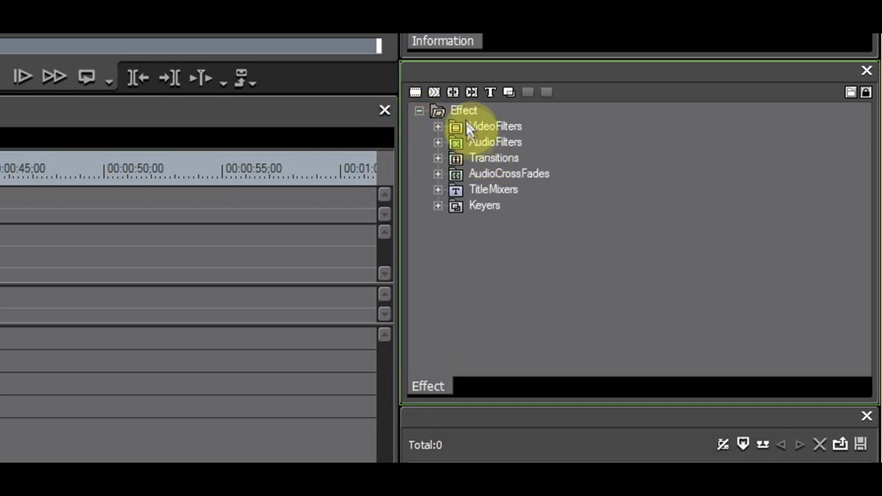
click(438, 127)
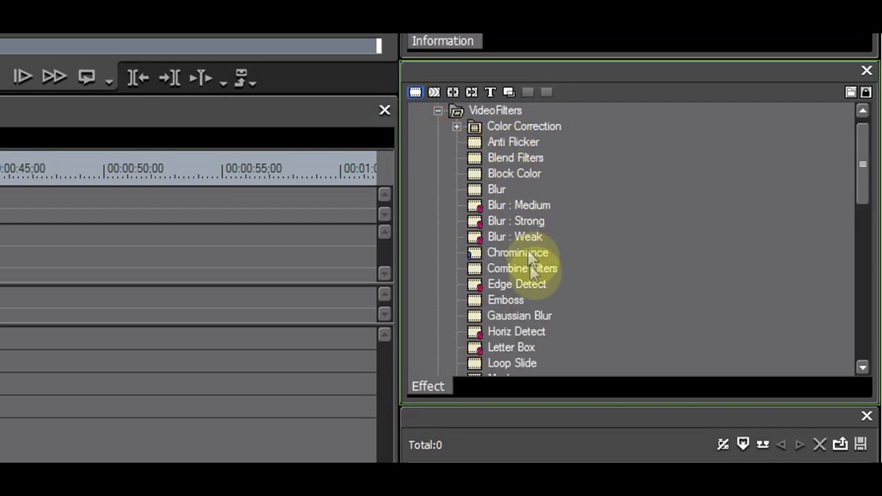
mouse_move(553, 361)
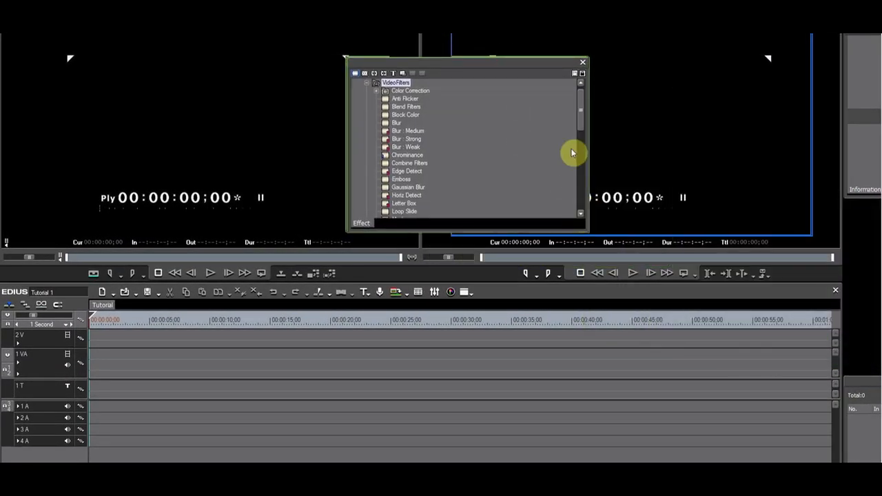
mouse_move(590, 237)
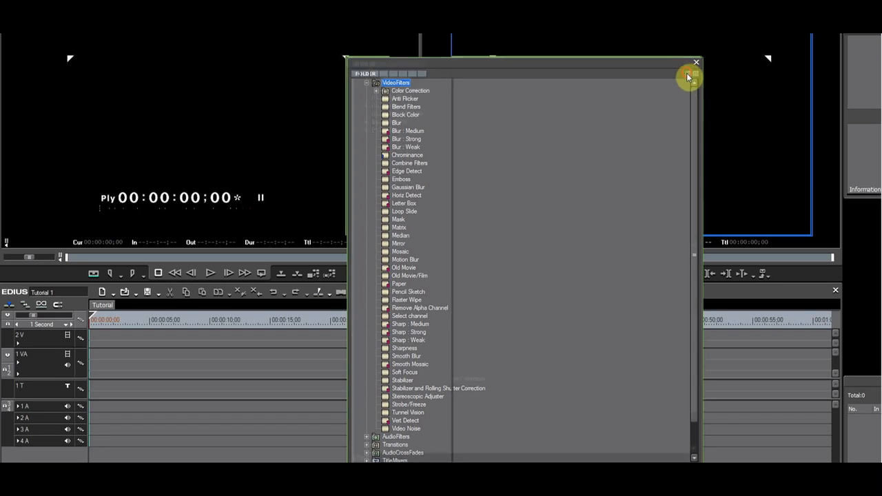
- In folder view, create an EDIUS native folder under VideoFilters
click(480, 64)
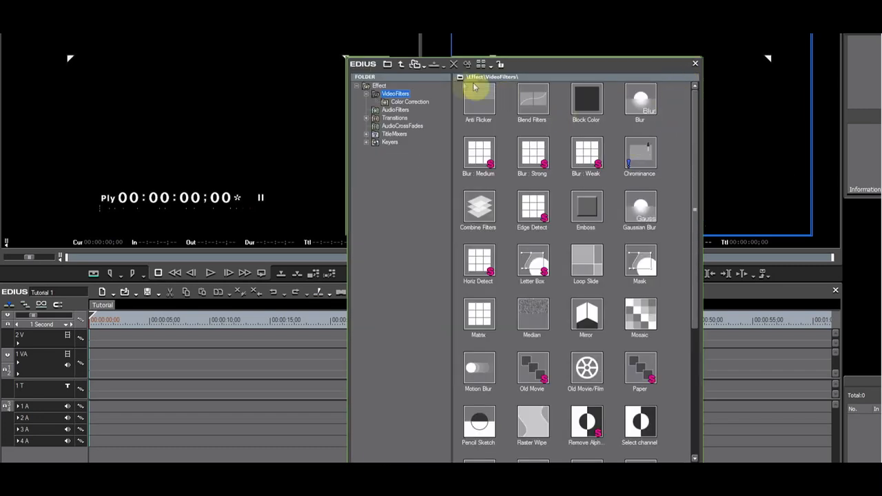
mouse_move(424, 94)
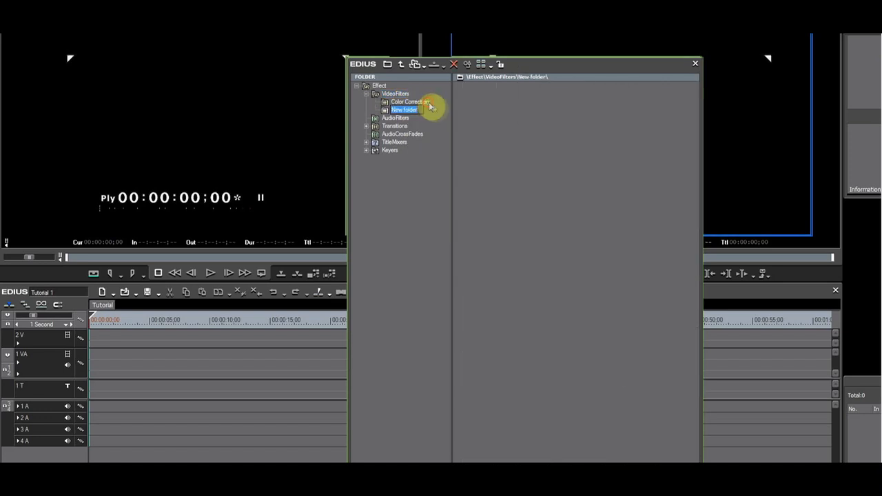
mouse_move(530, 217)
text(EDIUS native)
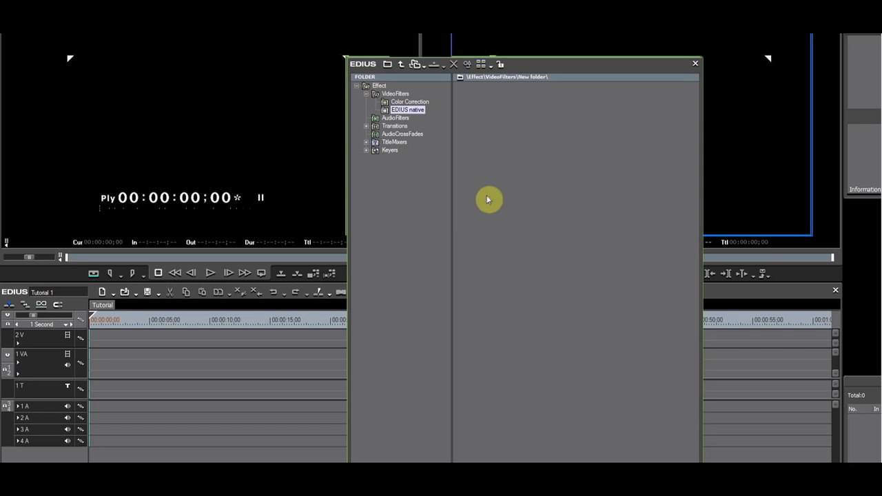
click(394, 94)
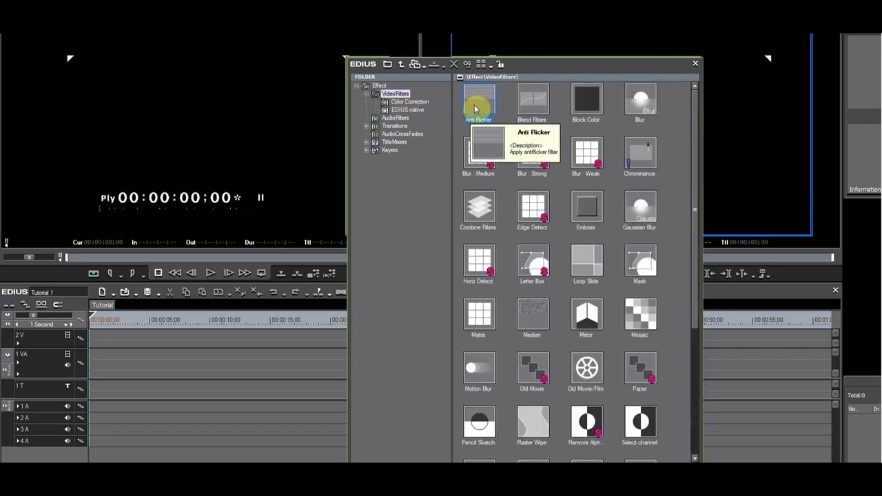
scroll(down, 3)
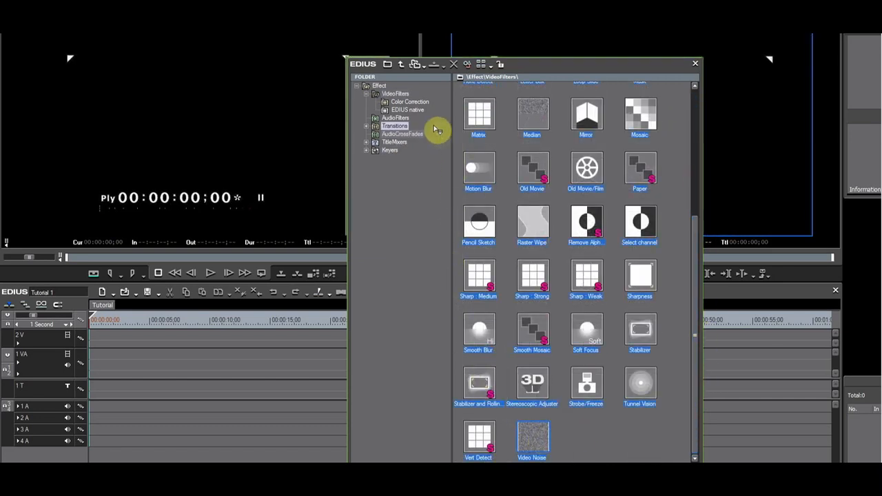
click(408, 110)
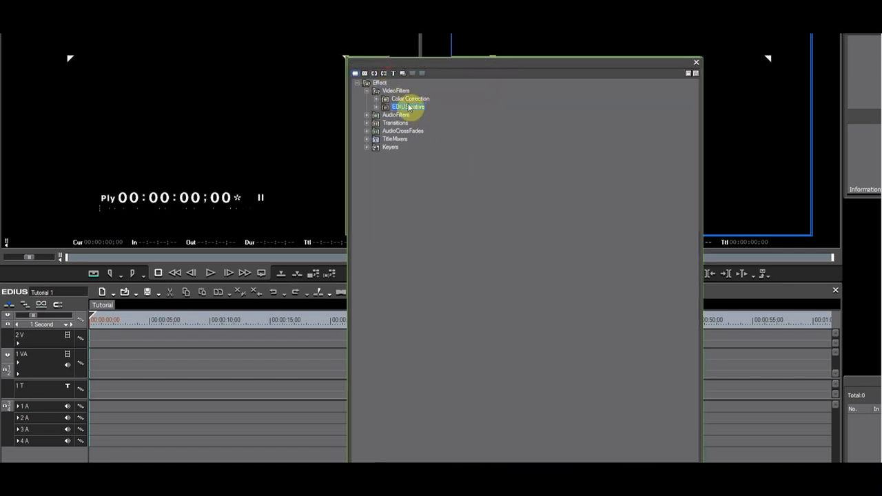
- Create a System Presets subfolder inside Color Correction
click(396, 91)
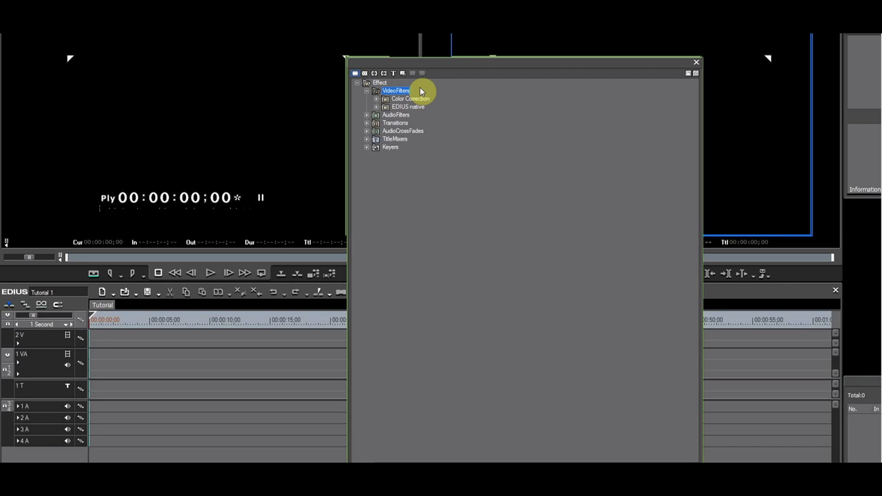
mouse_move(430, 103)
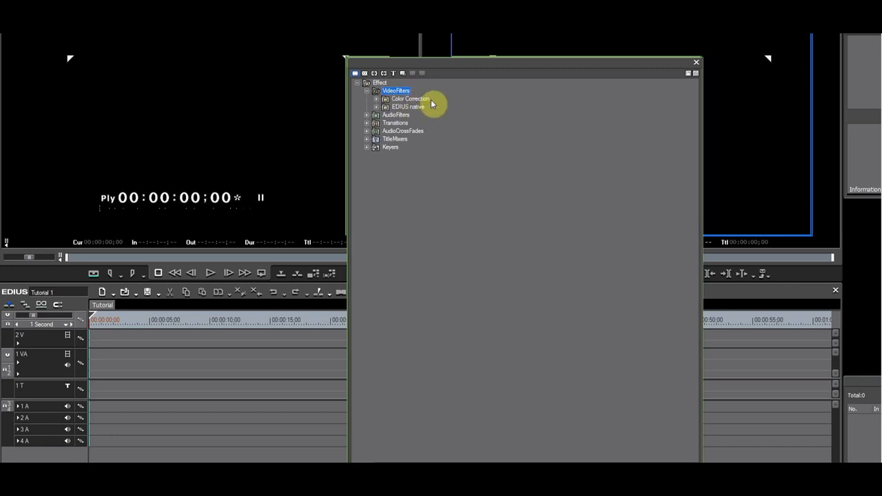
click(411, 99)
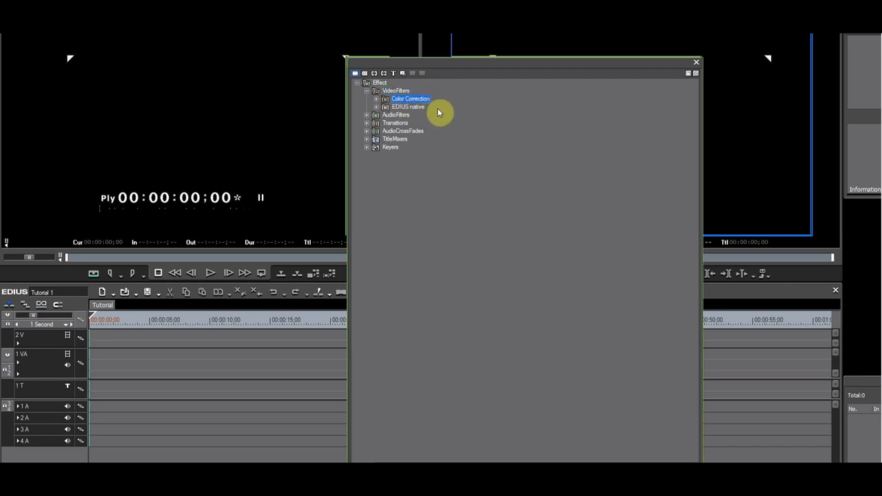
click(408, 108)
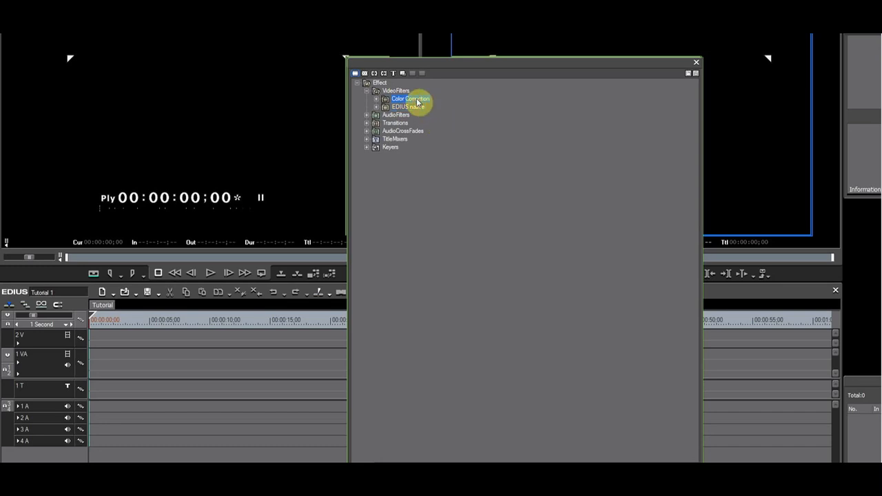
right_click(411, 100)
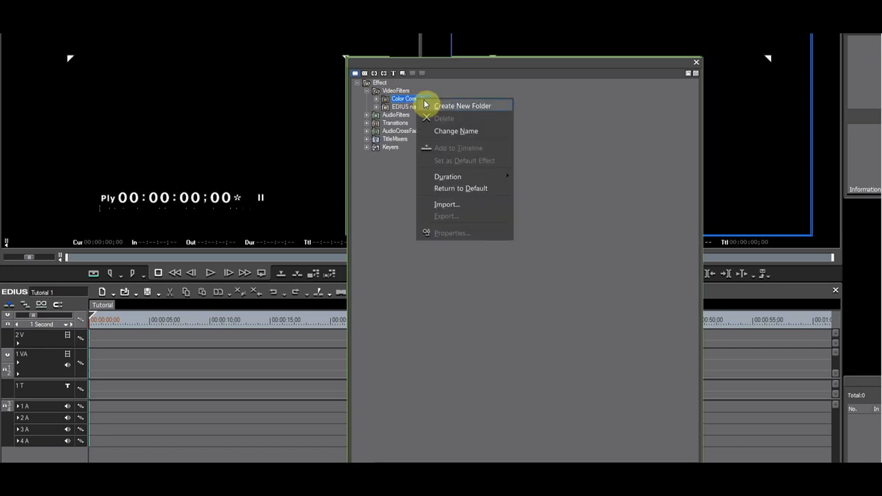
click(463, 105)
text(Syste)
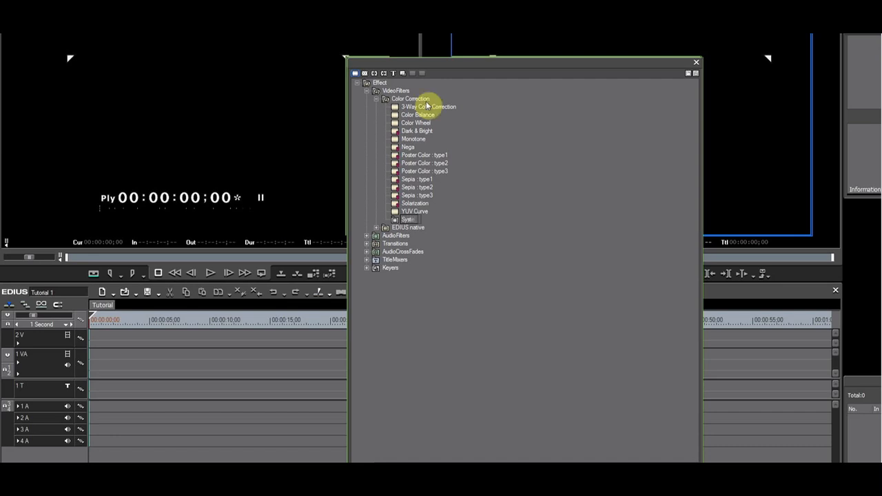
click(408, 219)
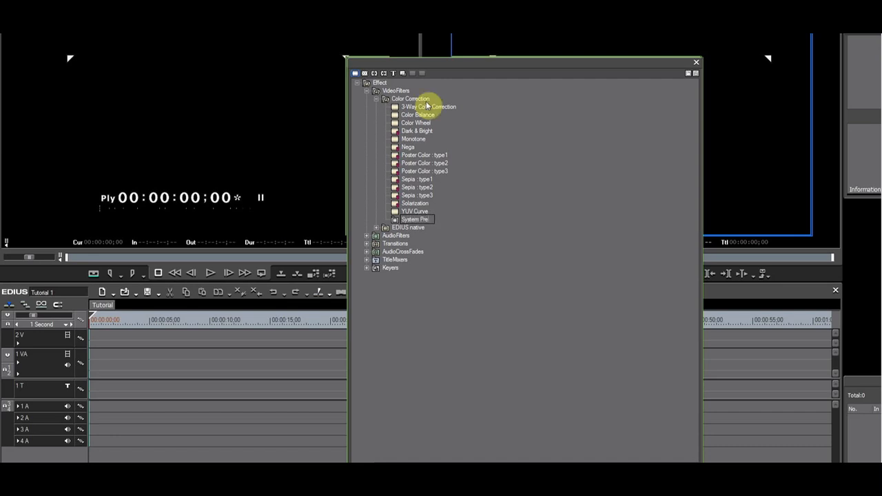
mouse_move(474, 113)
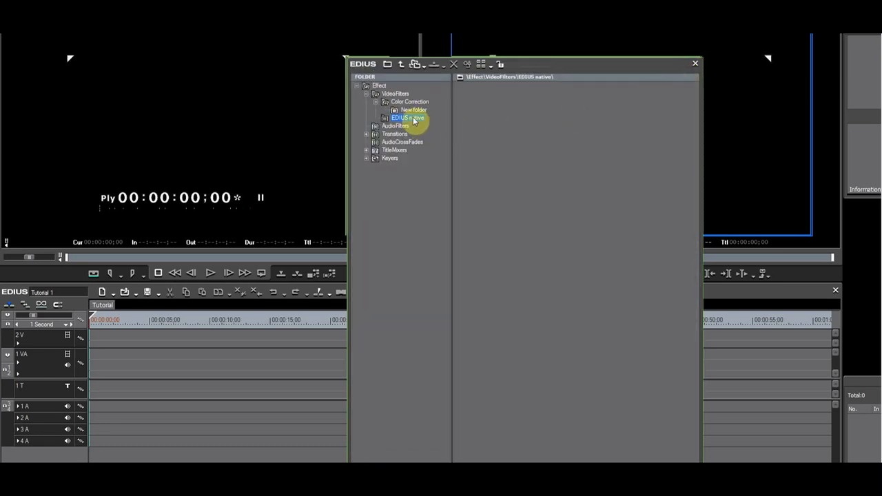
- Move the preset color filters into System Presets and check its contents
click(408, 102)
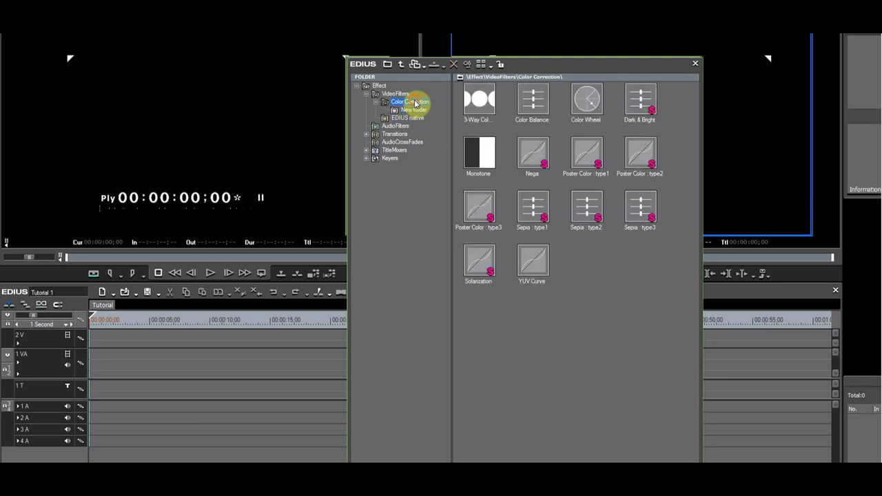
mouse_move(608, 133)
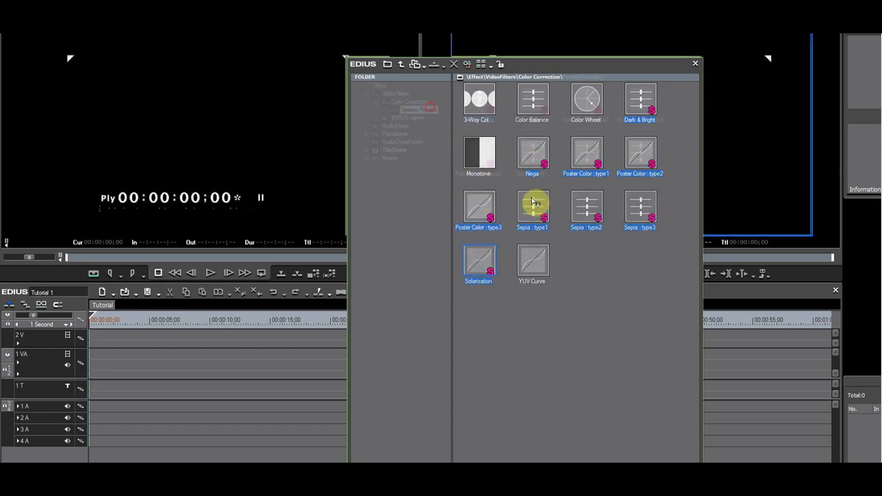
click(419, 110)
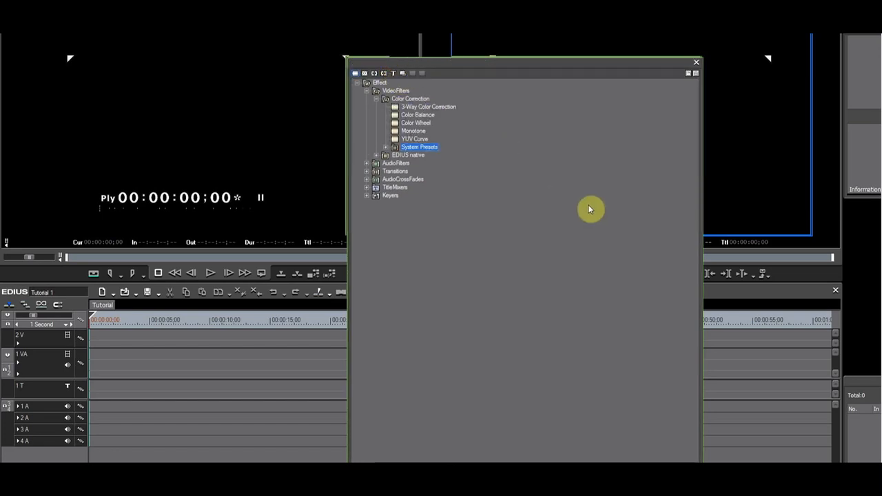
mouse_move(493, 162)
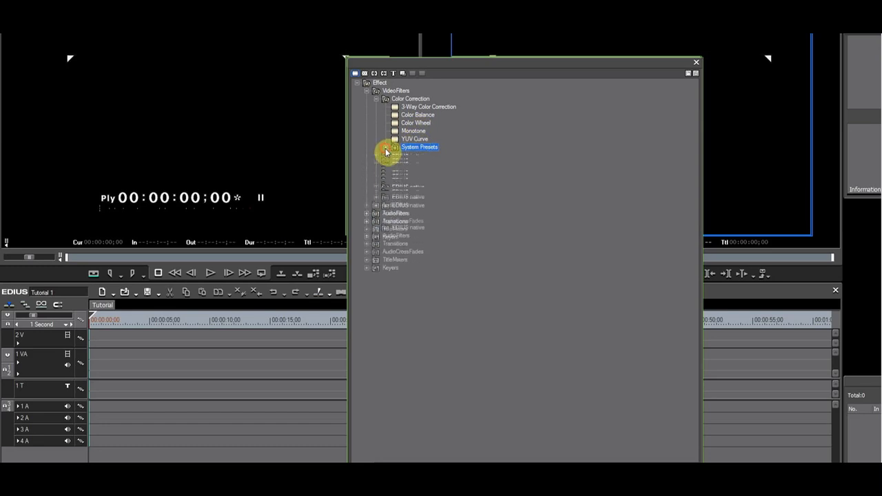
click(387, 146)
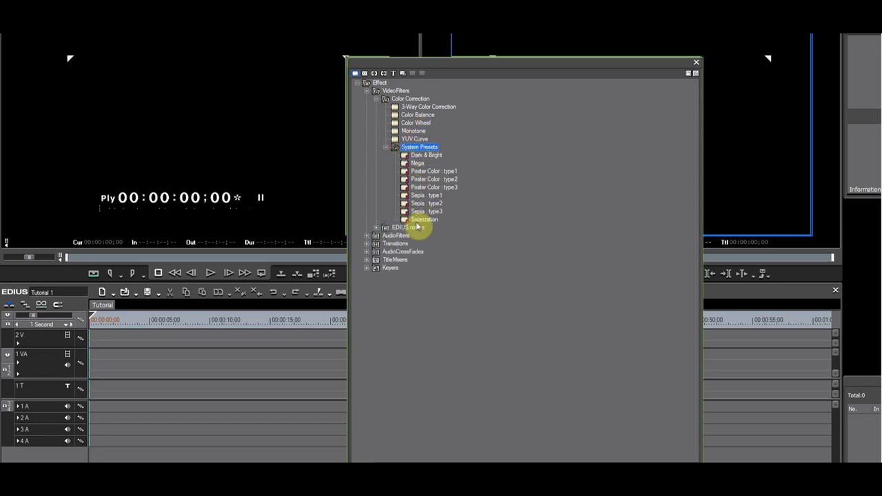
mouse_move(632, 288)
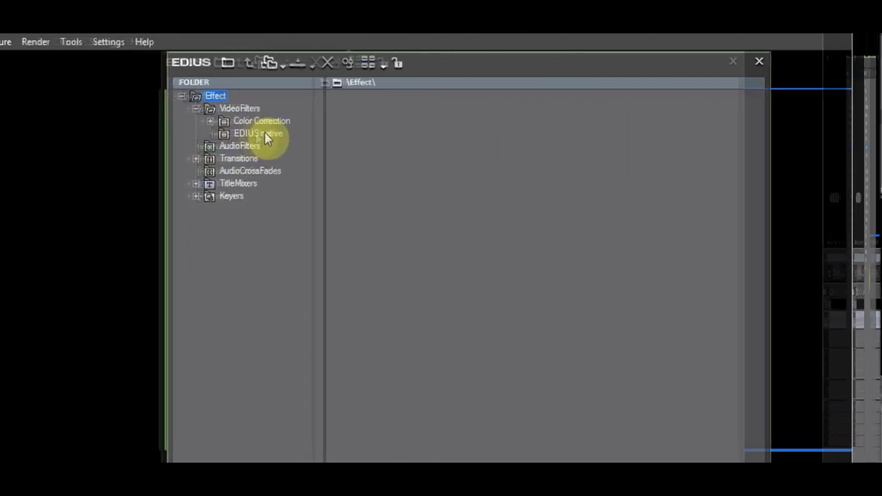
- Create a System Presets subfolder inside EDIUS native
click(256, 132)
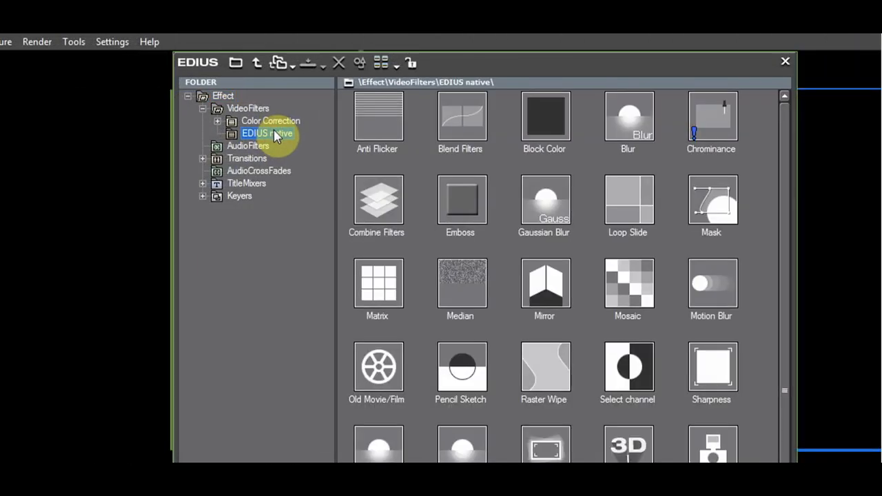
right_click(255, 132)
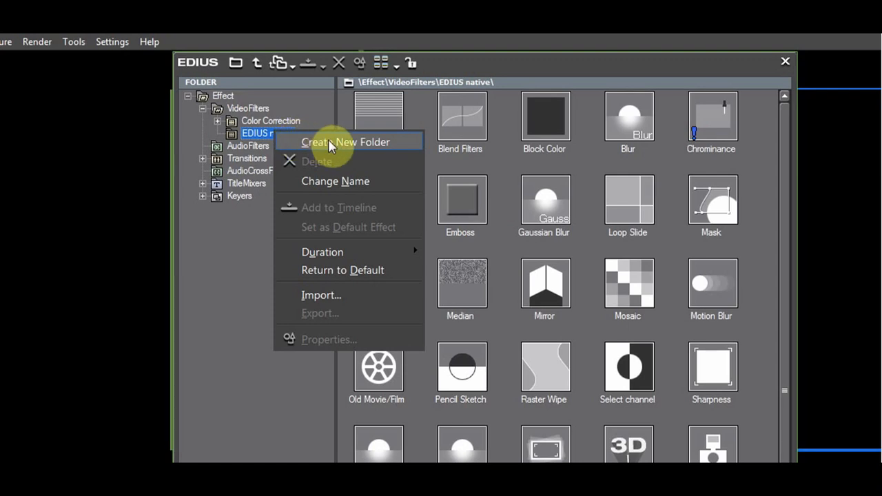
click(344, 142)
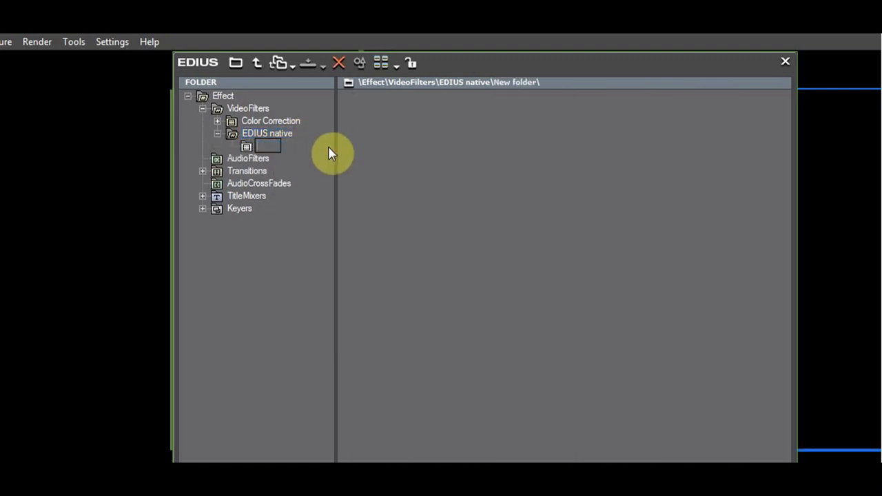
text(System Presets)
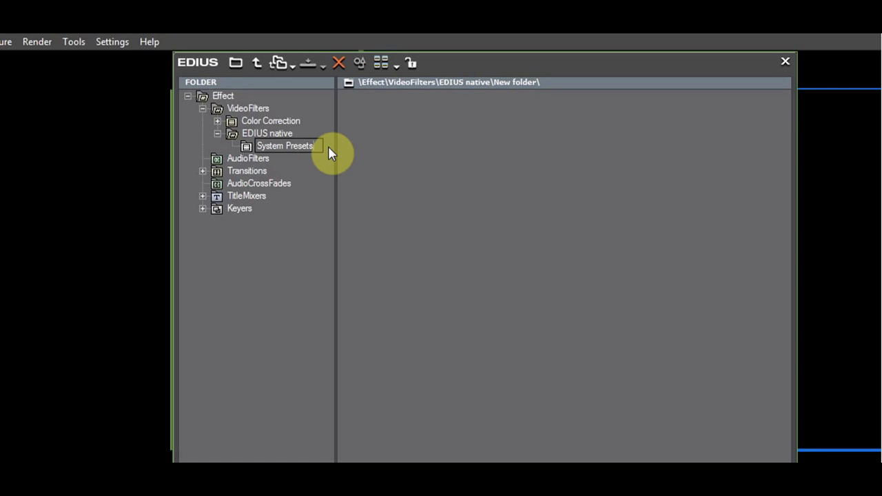
click(283, 146)
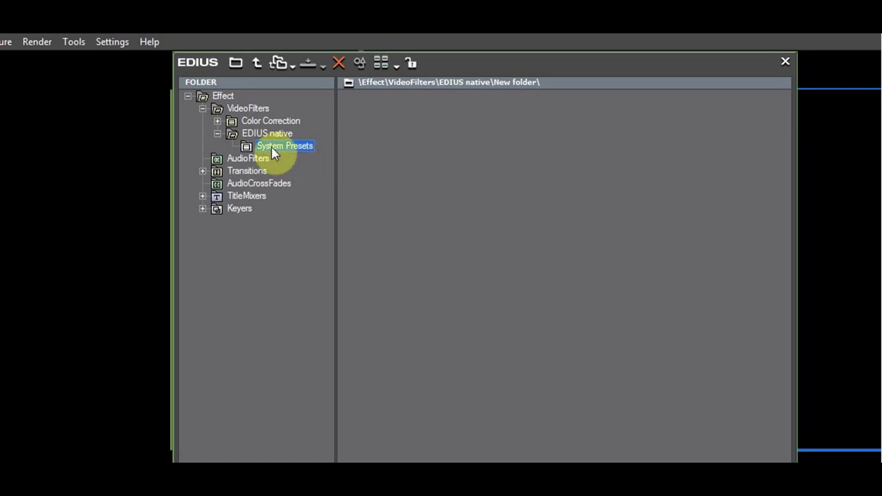
- Collapse EDIUS native and add a new top-level folder under Effect
click(267, 132)
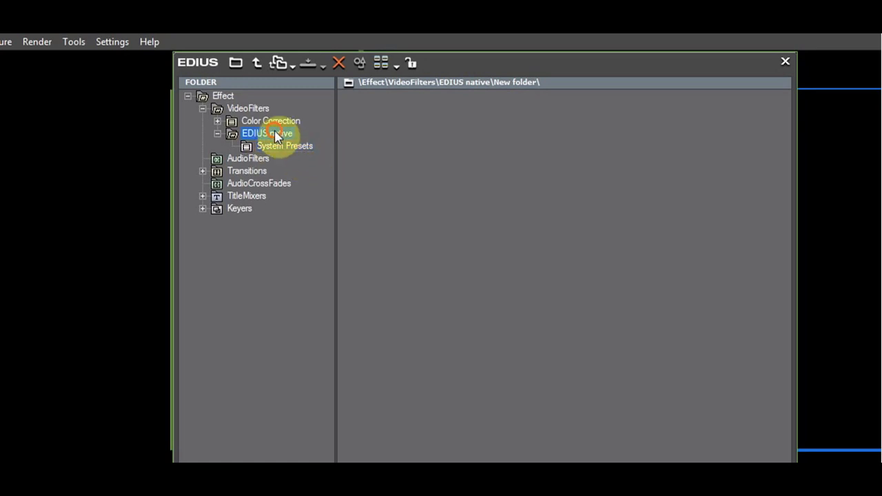
click(267, 132)
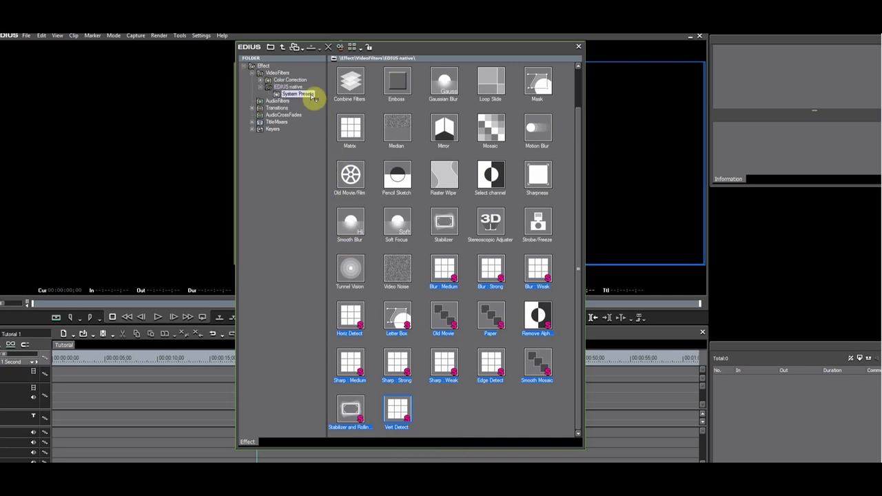
click(298, 93)
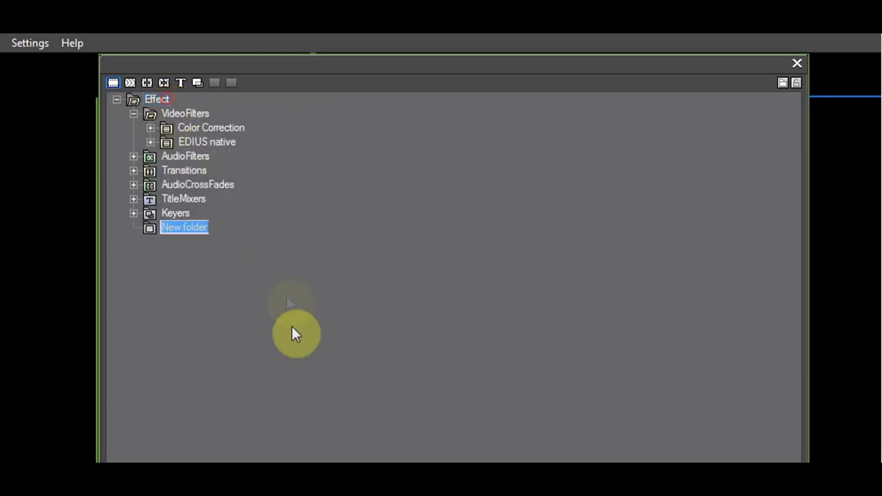
- Name the folders Steve's Video presets and Steve's audio presets
text(S)
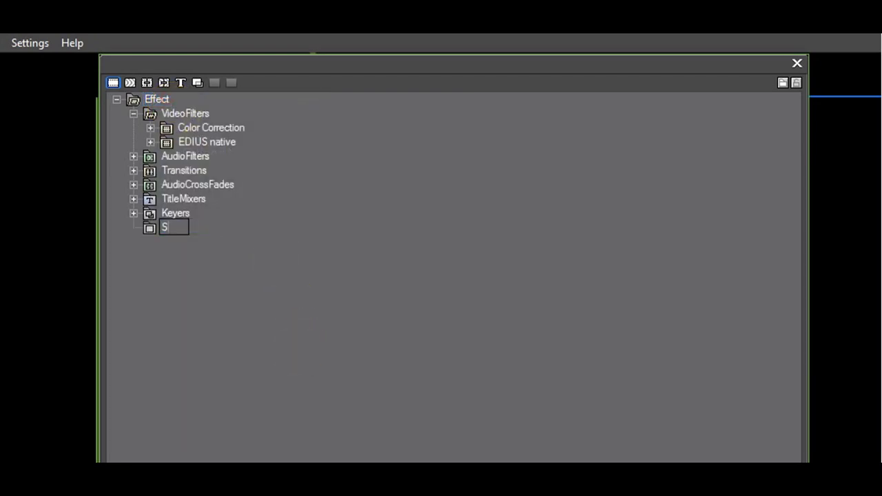
text(teve's V)
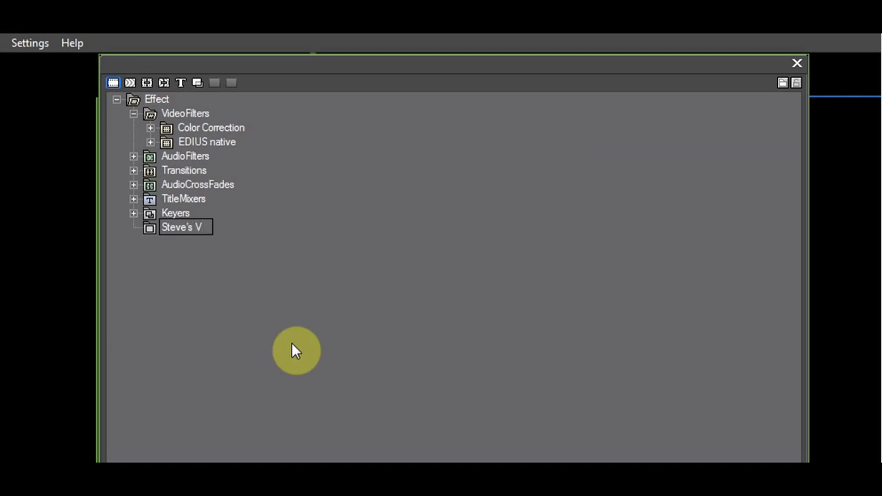
text(ideo presets)
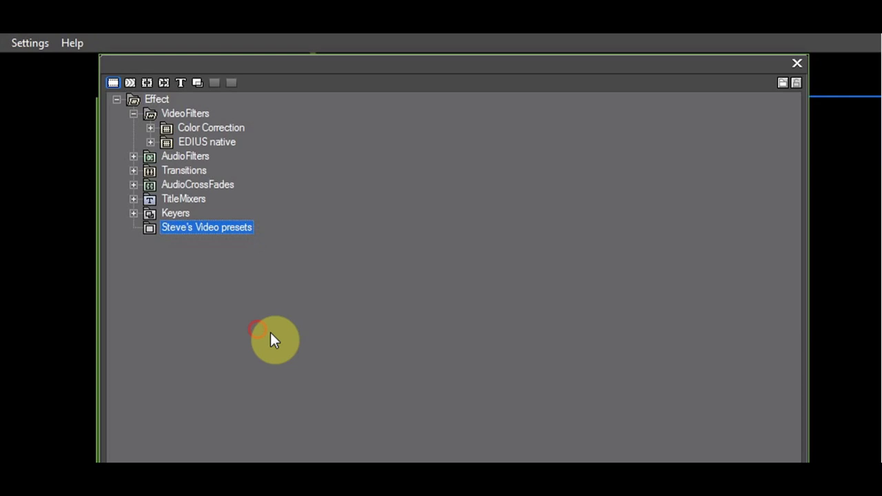
click(157, 99)
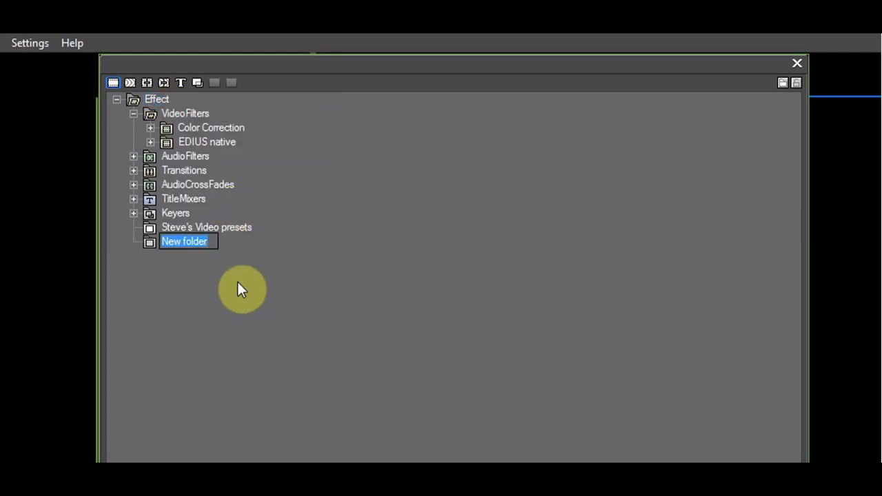
text(Steve's audio presets)
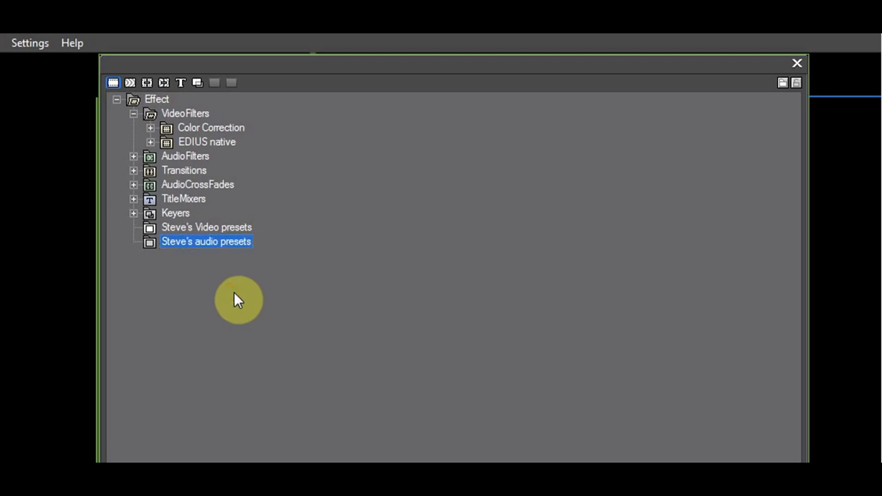
mouse_move(219, 303)
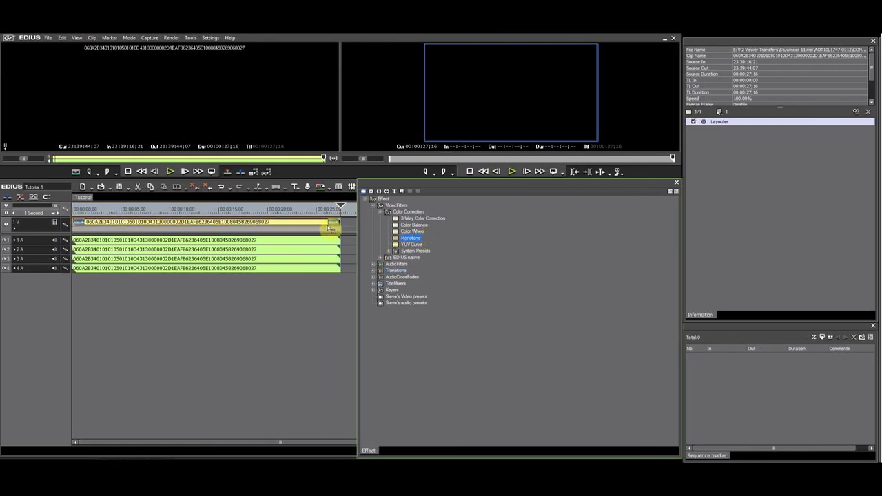
- Apply Monotone and 3-Way Color Correction to the clip and tint it orange
double_click(421, 217)
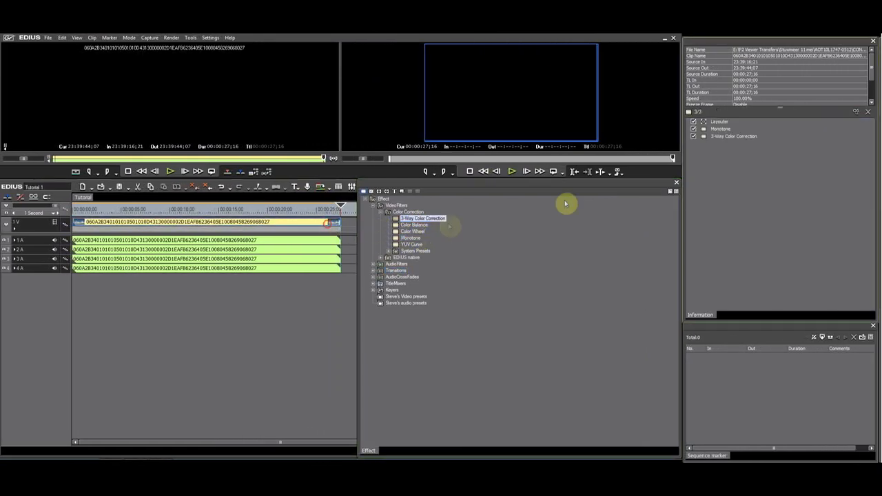
double_click(423, 218)
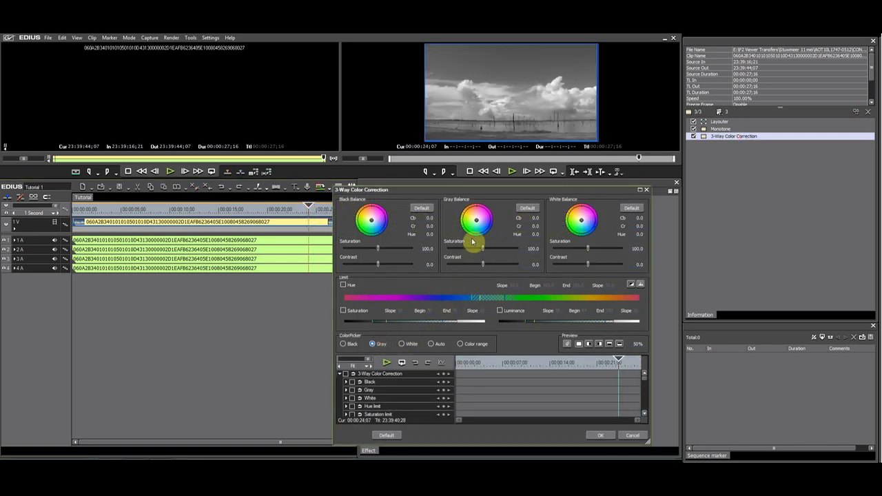
drag(477, 219, 475, 210)
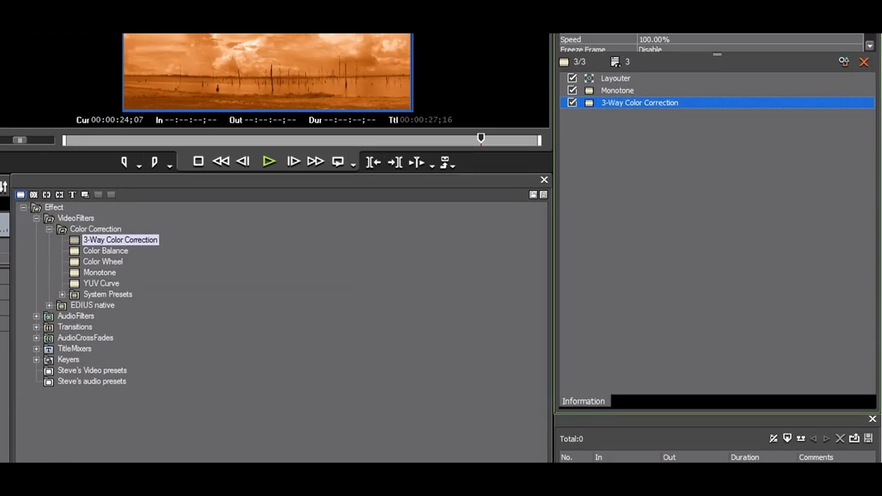
- Save the clip's Monotone and 3-Way Color Correction filters as a user preset named Fire in Steve's Video presets
click(91, 369)
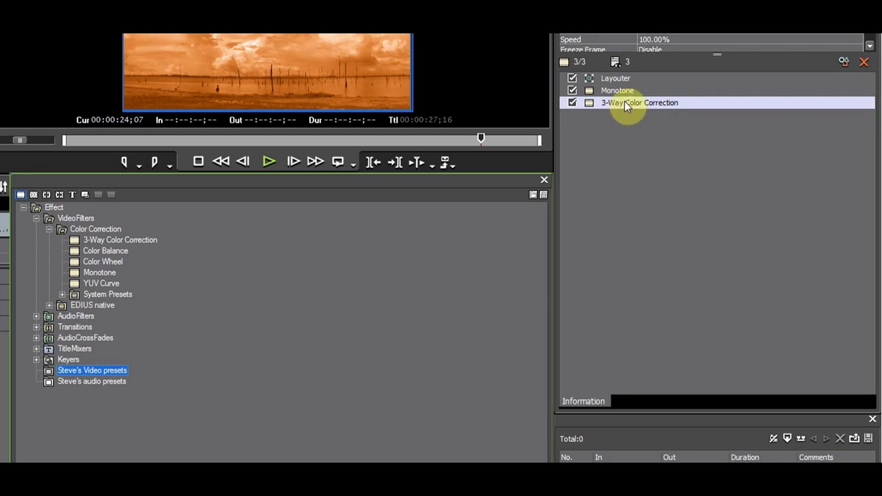
right_click(639, 102)
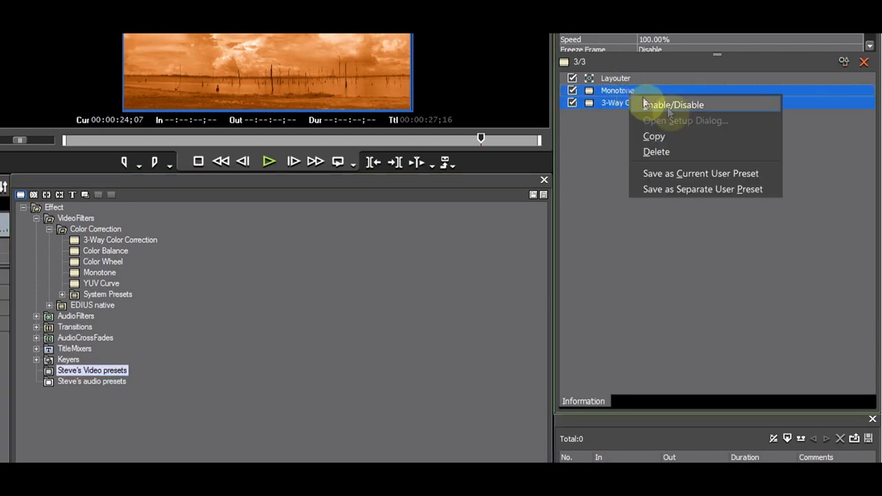
click(702, 189)
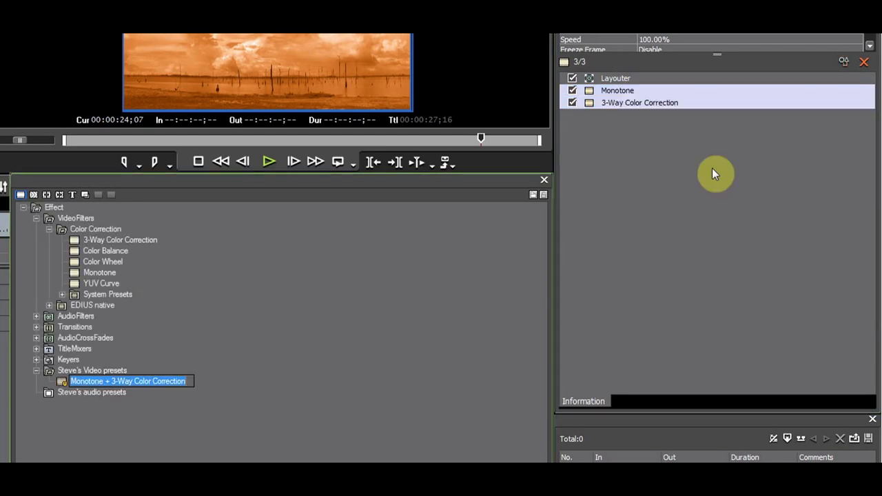
double_click(127, 380)
text(Fire)
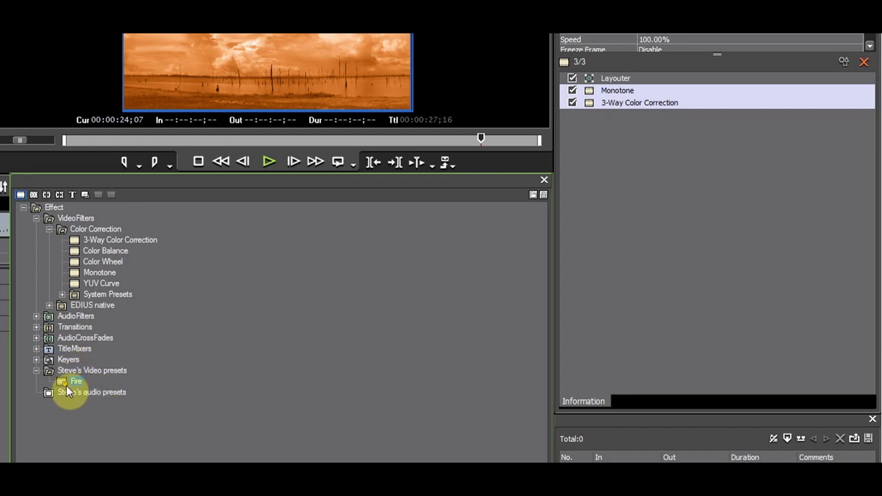
mouse_move(76, 380)
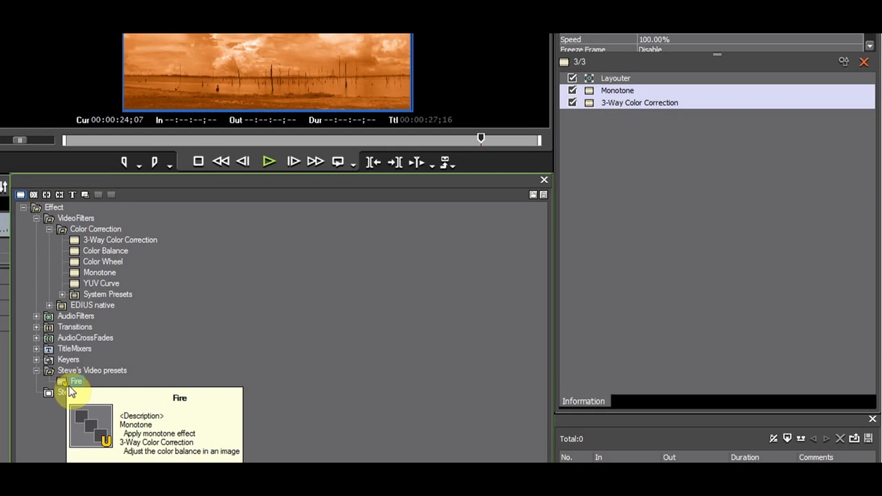
click(76, 380)
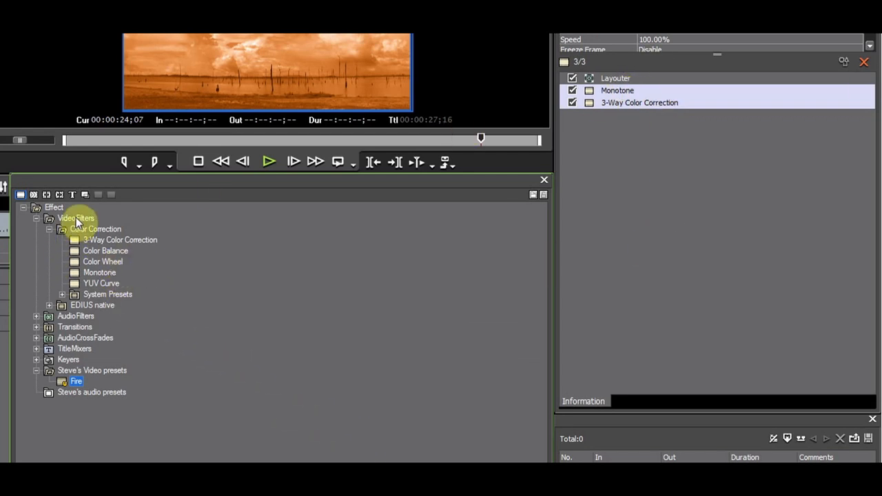
- Save the clip's filters as a second user preset named More Fire in the VideoFilters folder
click(617, 91)
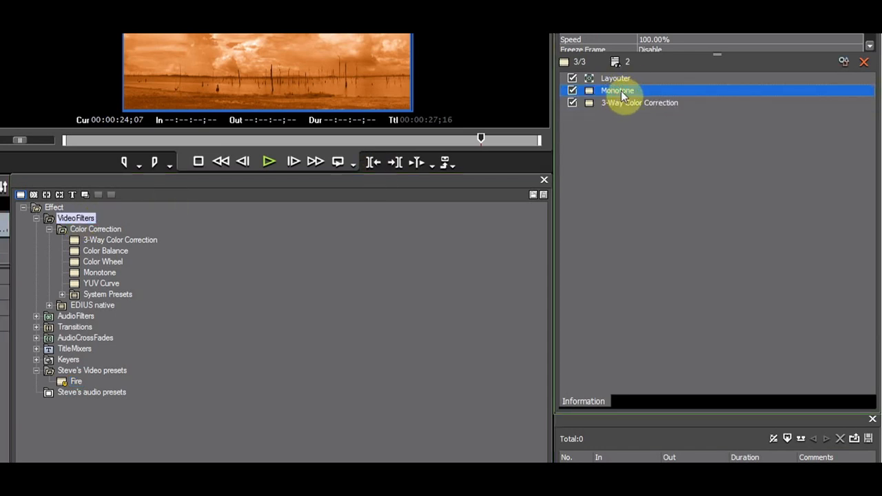
right_click(639, 102)
text(More Fire)
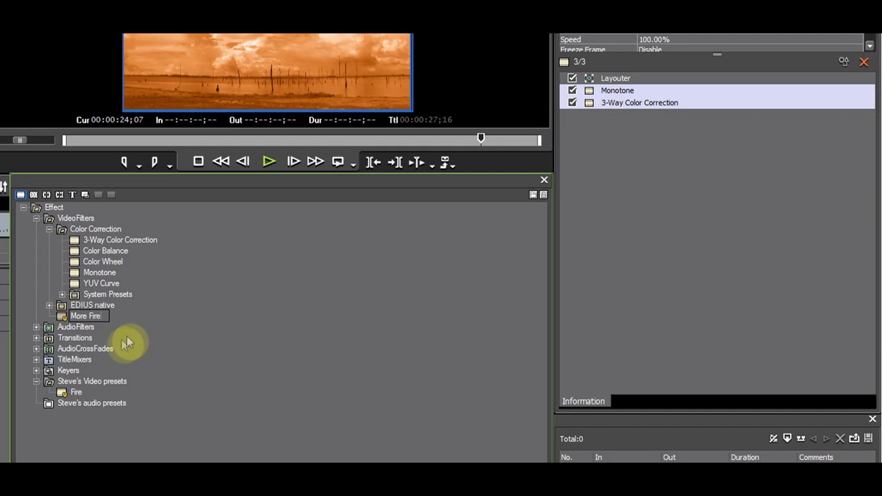
click(86, 316)
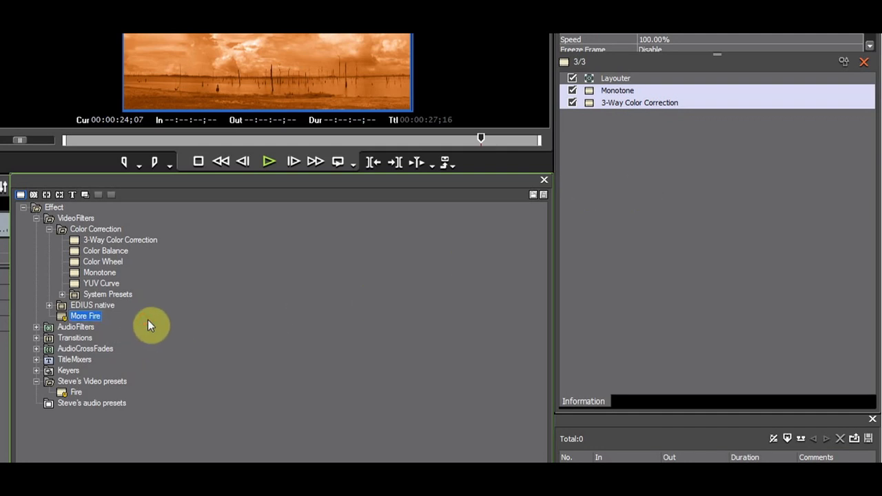
mouse_move(546, 200)
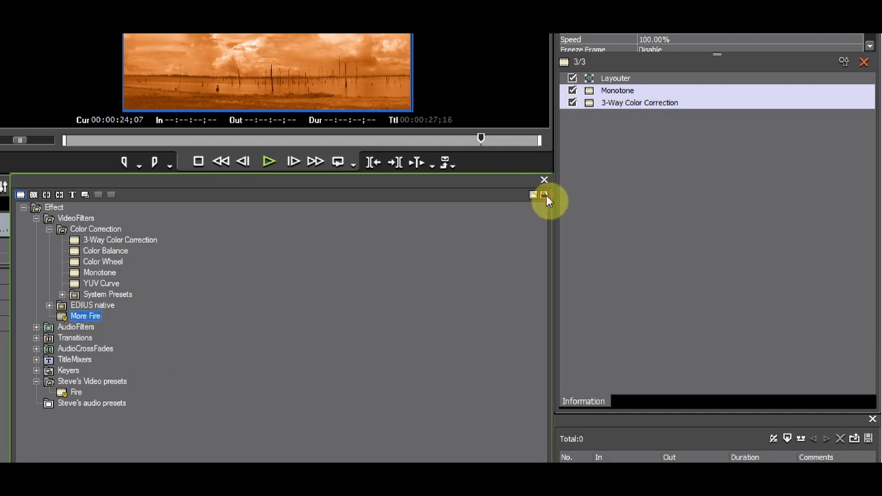
mouse_move(99, 323)
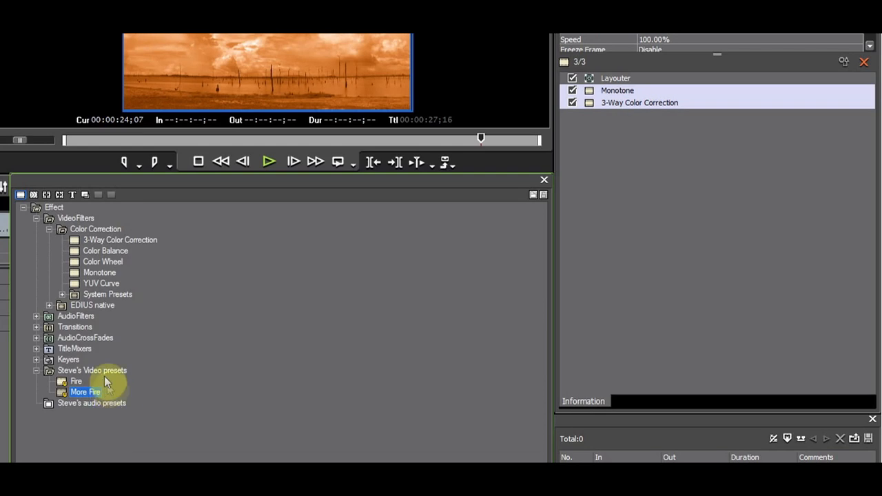
mouse_move(55, 378)
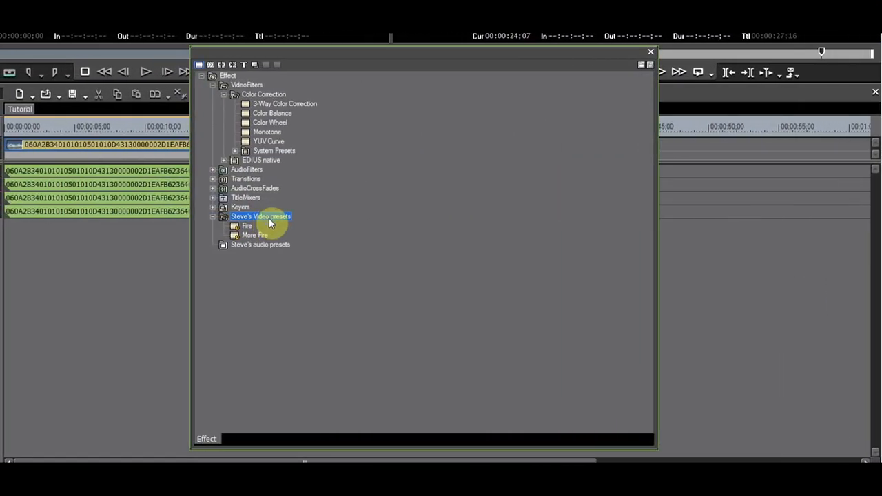
- Export Steve's Video presets folder to a preset file named 'Steve's Presets' in My Documents
right_click(260, 215)
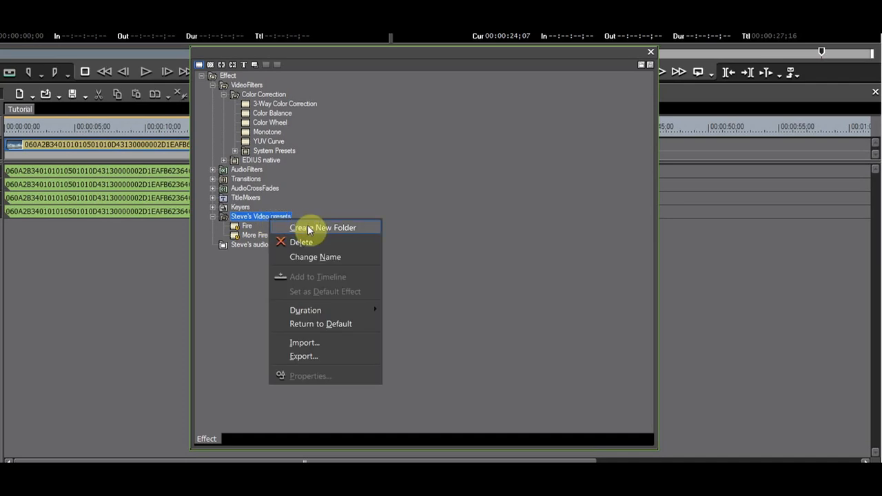
click(337, 356)
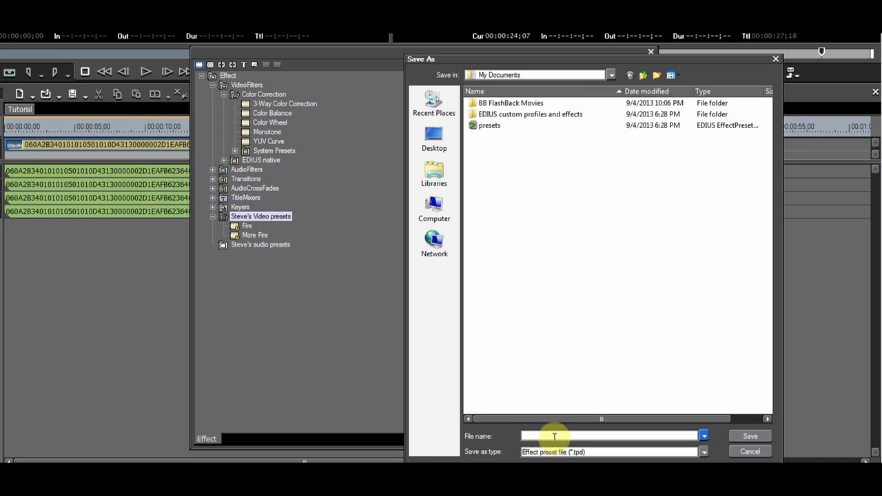
text(Steve's)
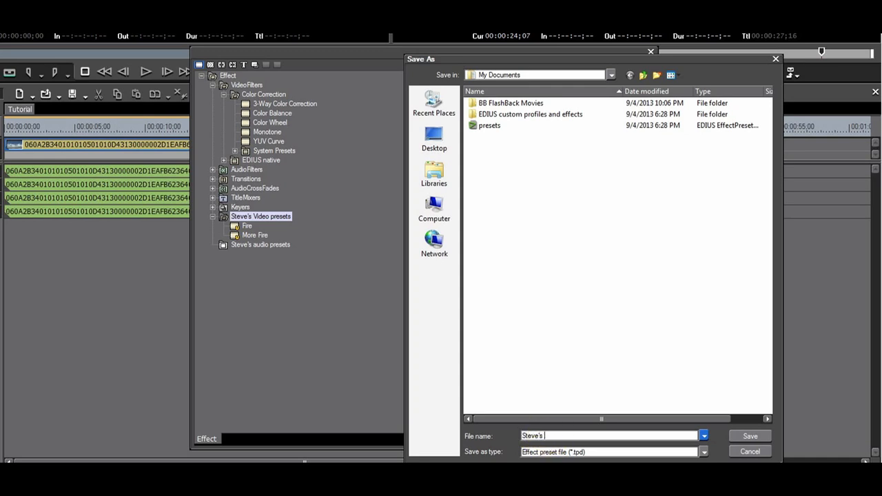
text(Presets)
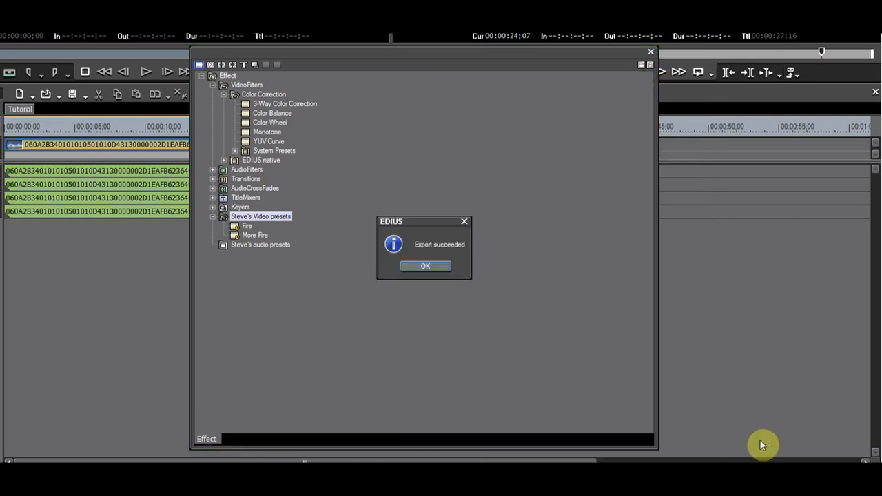
mouse_move(465, 260)
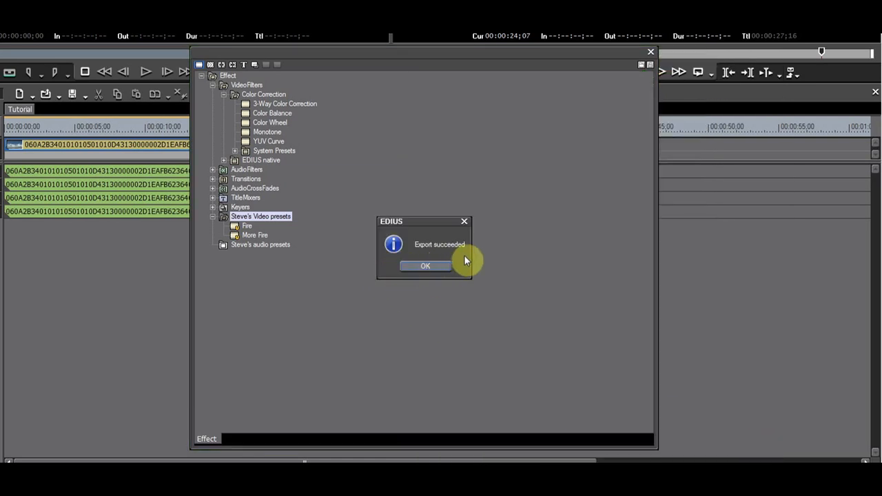